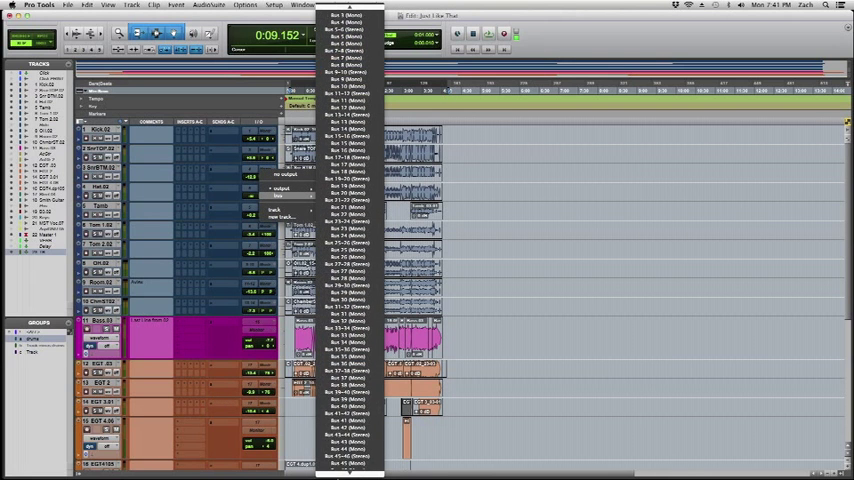
# Open the session's I/O Setup window from the Setup menu
pyautogui.scroll(-3)
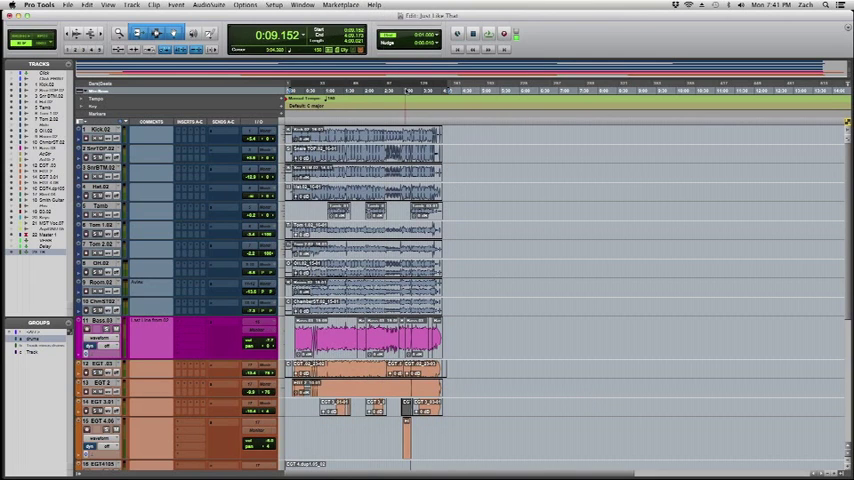
pyautogui.click(274, 5)
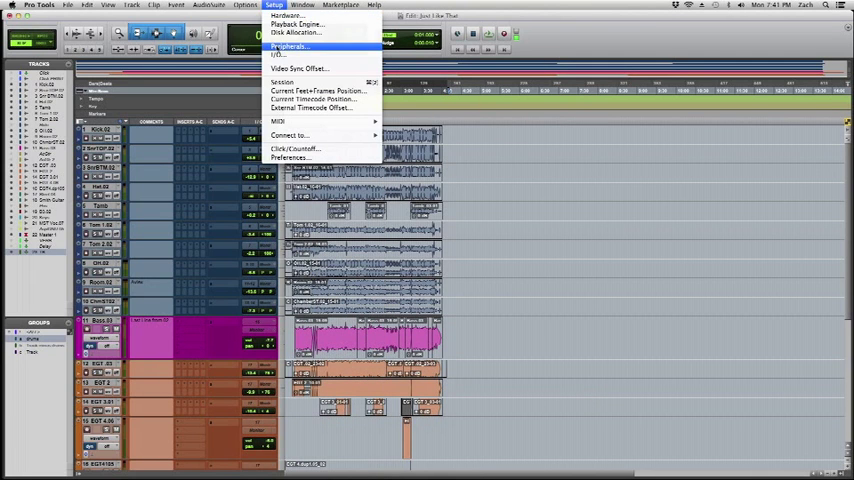
pyautogui.click(279, 54)
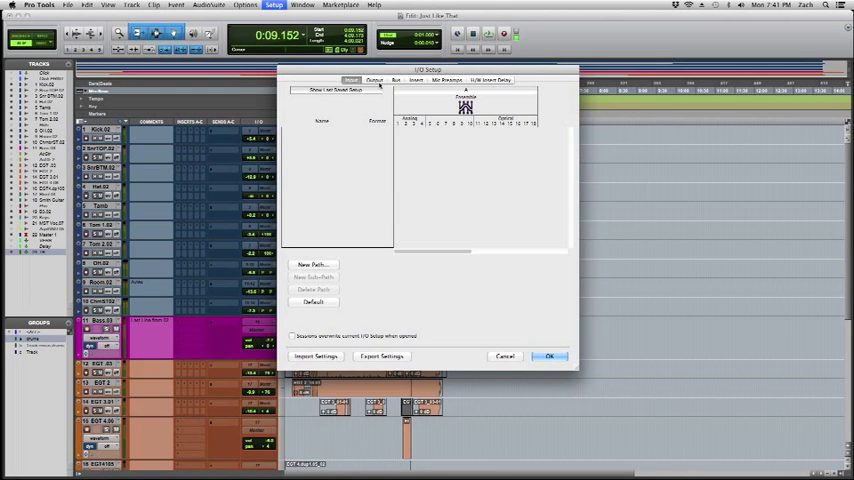
pyautogui.moveTo(440, 124)
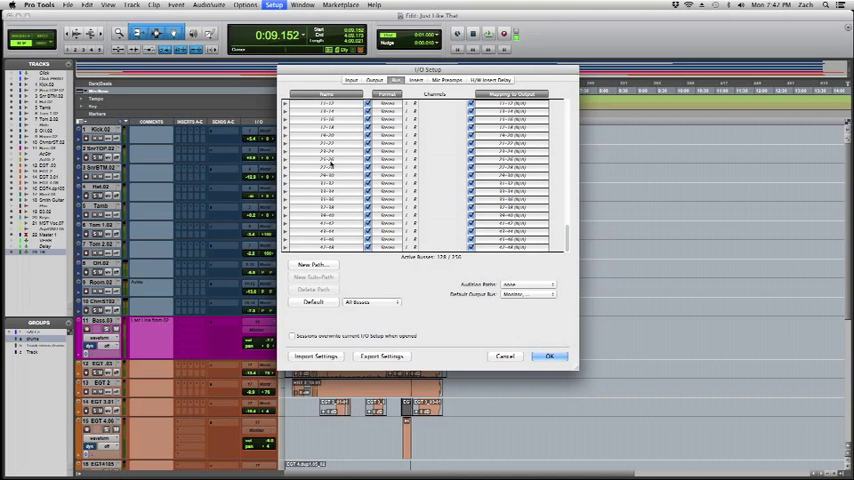
# Delete all selected bus paths, confirm the deletion, and toggle between the Input and Bus pages
pyautogui.click(313, 289)
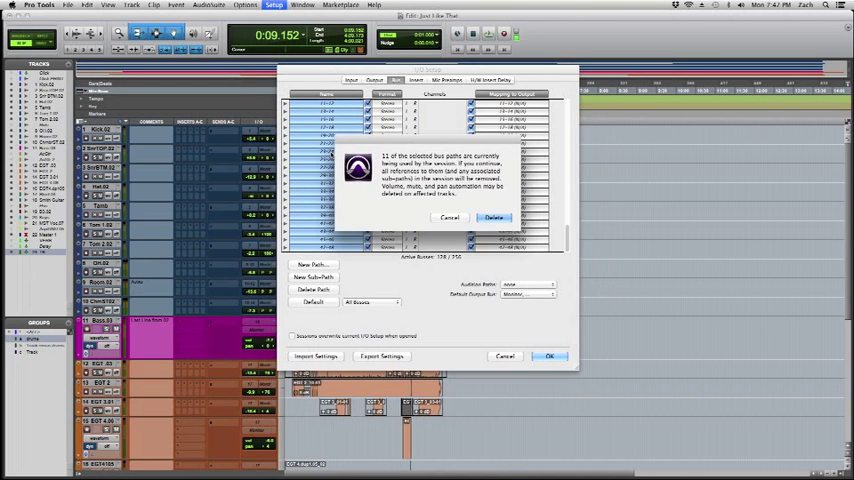
pyautogui.click(494, 218)
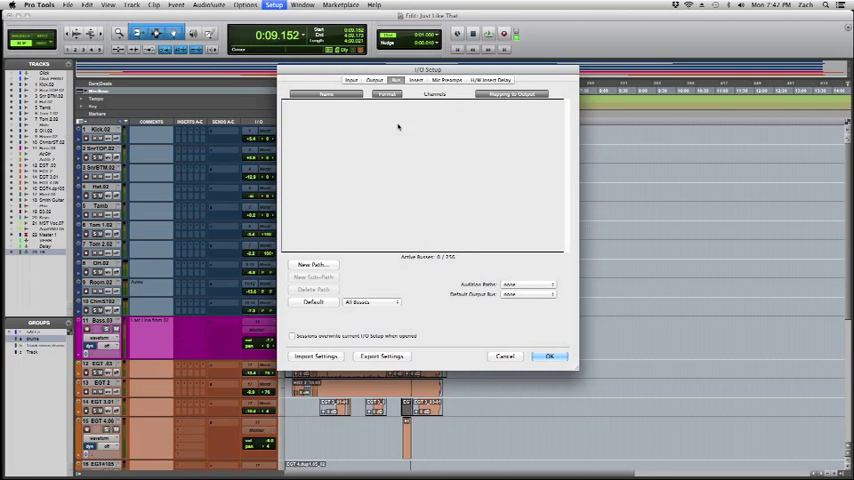
pyautogui.click(374, 80)
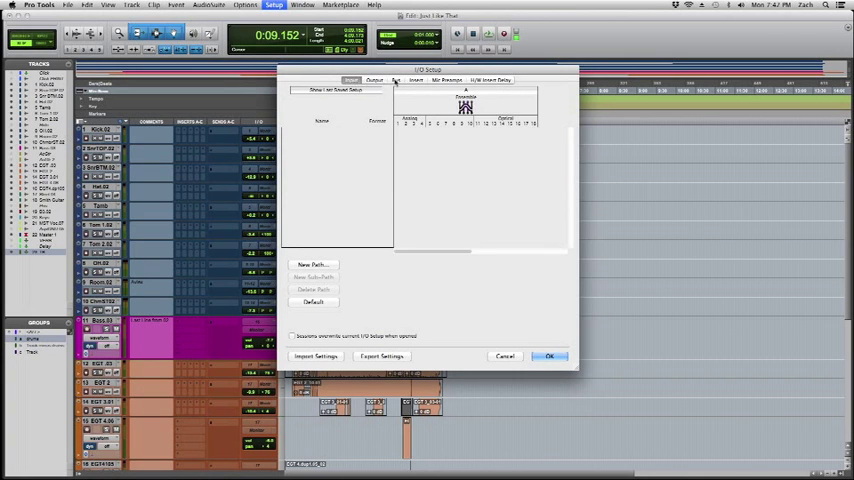
pyautogui.click(351, 80)
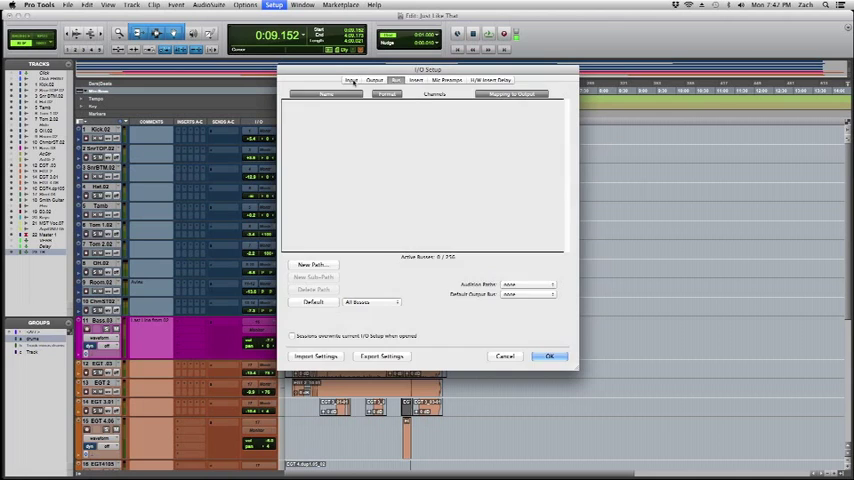
pyautogui.click(351, 80)
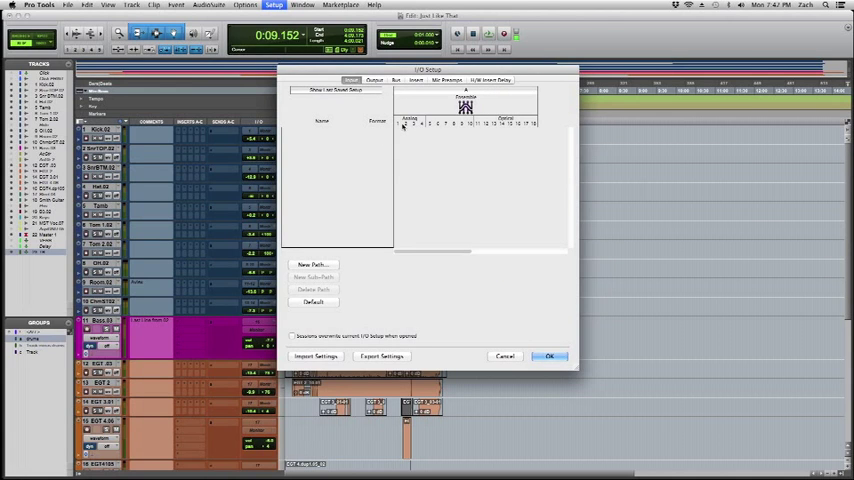
pyautogui.moveTo(425, 170)
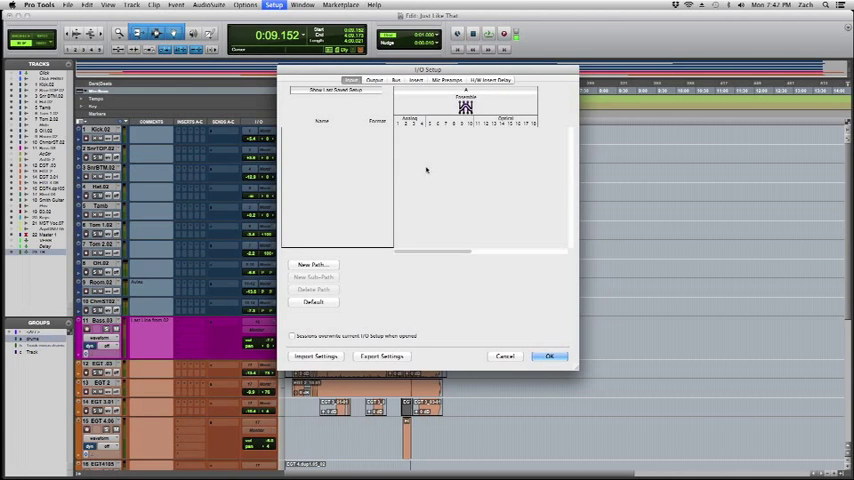
pyautogui.moveTo(443, 107)
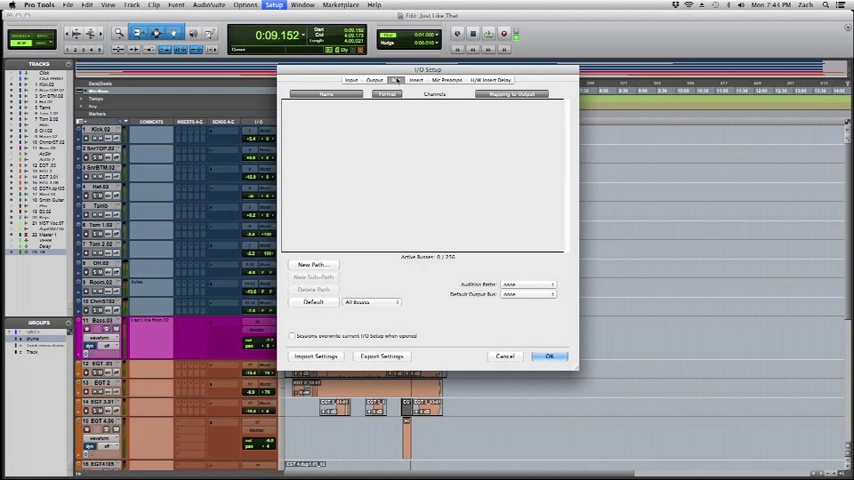
# Close I/O Setup keeping the changes and reopen it from Setup > I/O
pyautogui.click(549, 356)
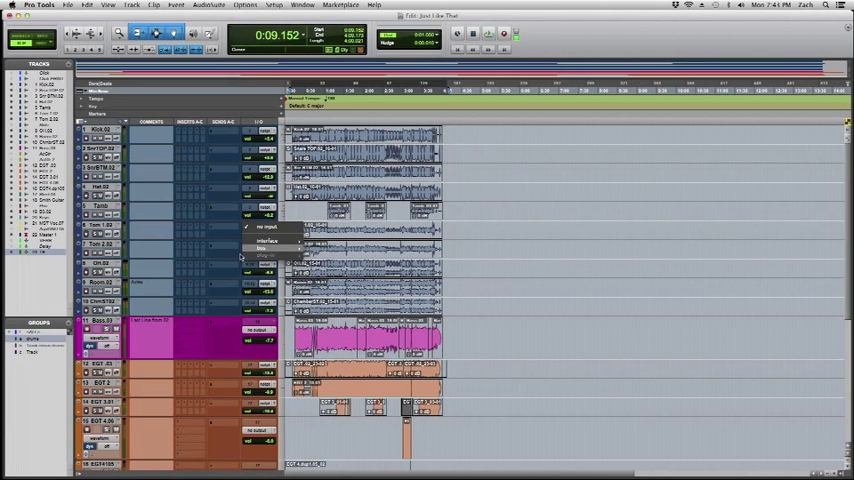
pyautogui.click(274, 5)
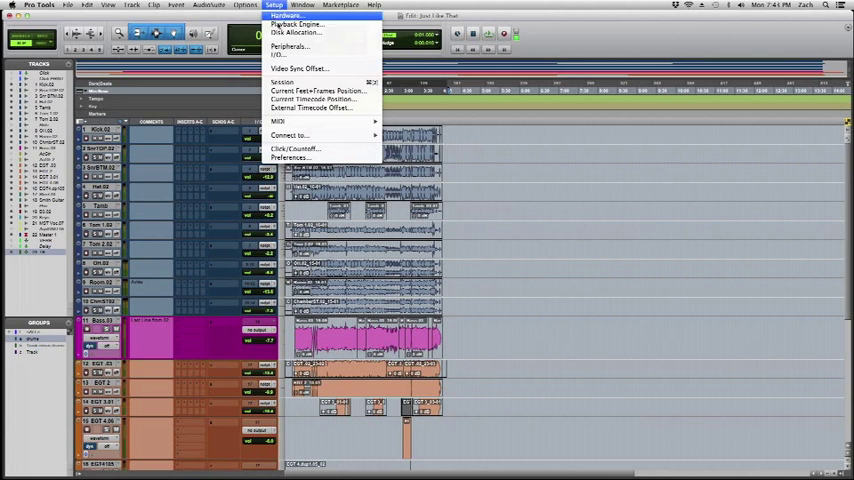
pyautogui.moveTo(278, 54)
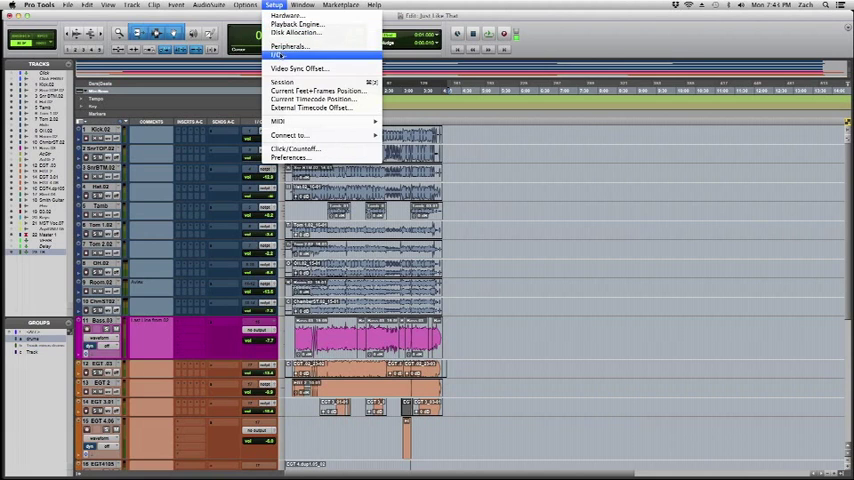
pyautogui.click(280, 55)
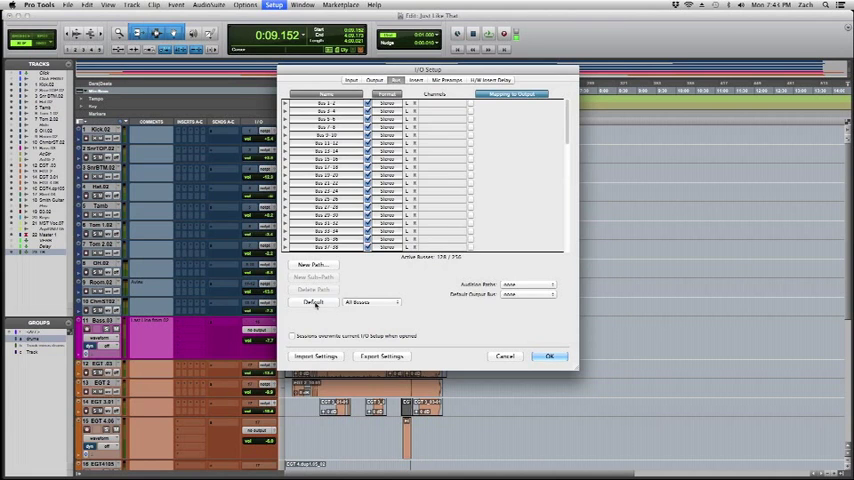
# Scroll through the refilled bus list, then switch to the empty Input page
pyautogui.scroll(-3)
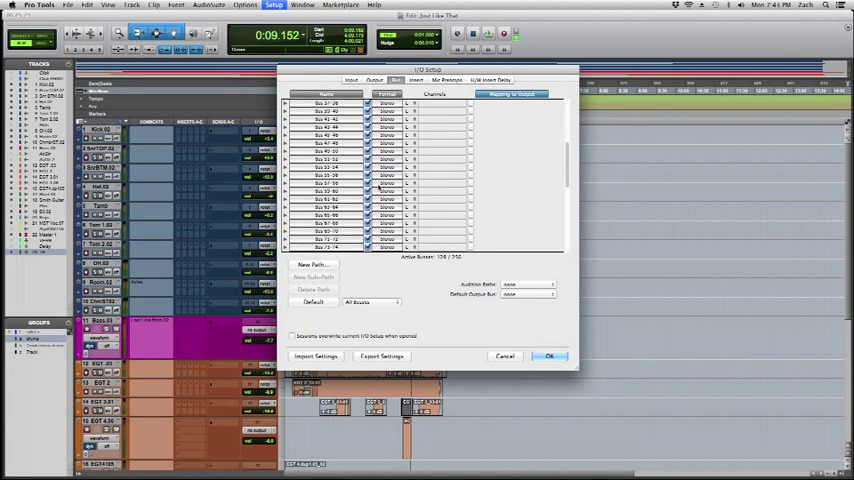
pyautogui.scroll(-3)
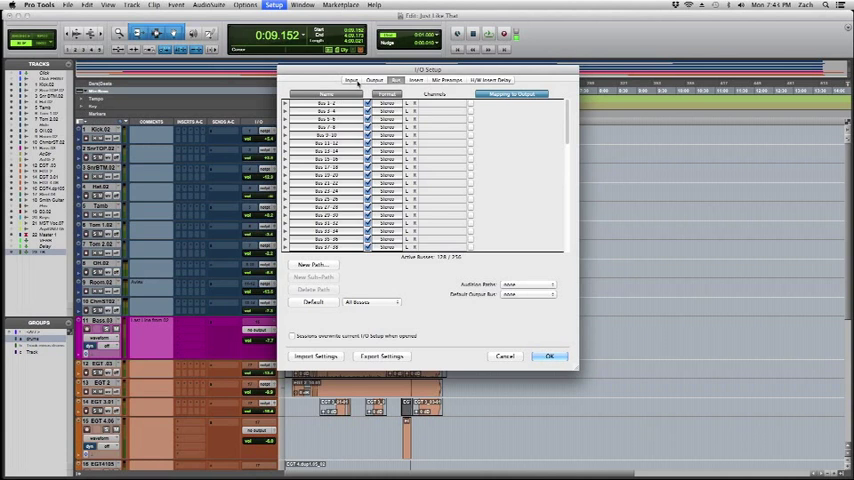
pyautogui.click(351, 80)
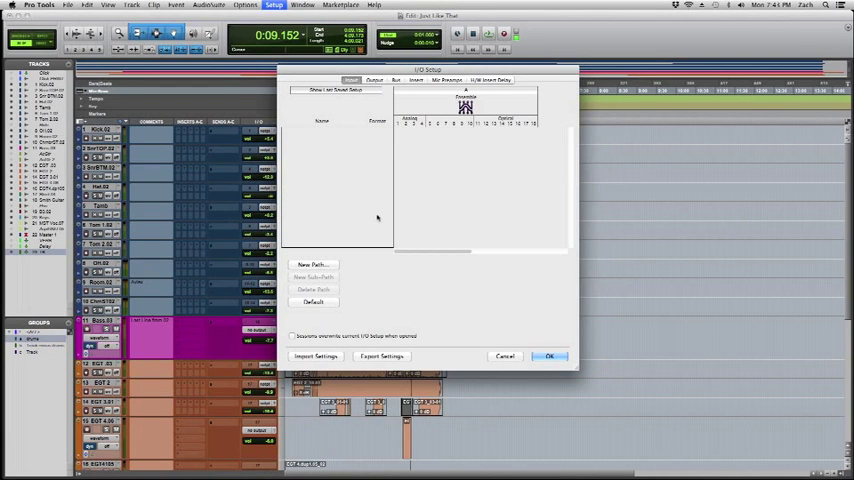
pyautogui.moveTo(428, 145)
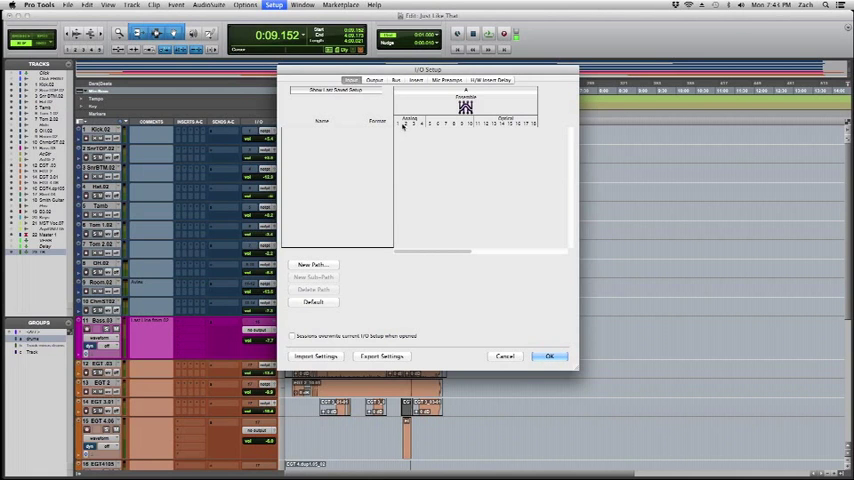
pyautogui.moveTo(391, 180)
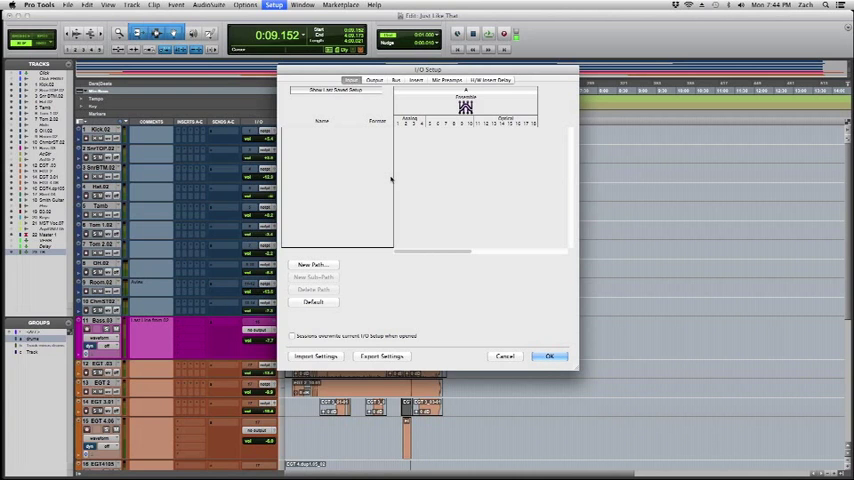
pyautogui.moveTo(303, 317)
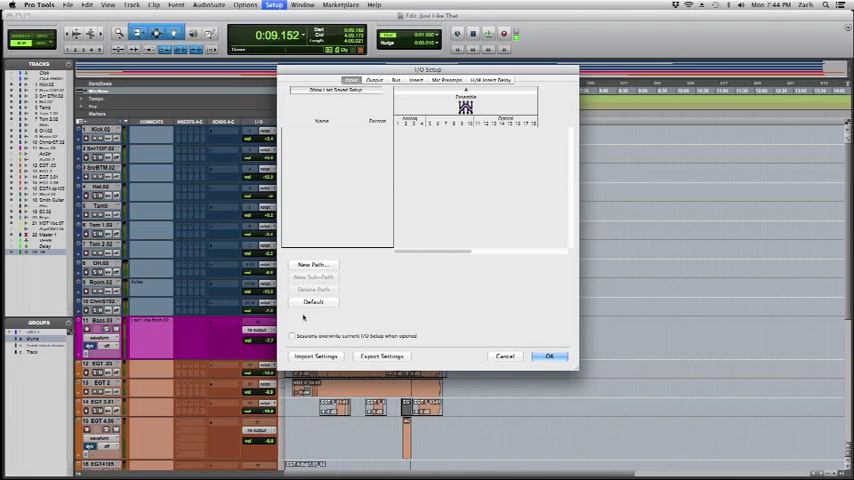
pyautogui.moveTo(405, 267)
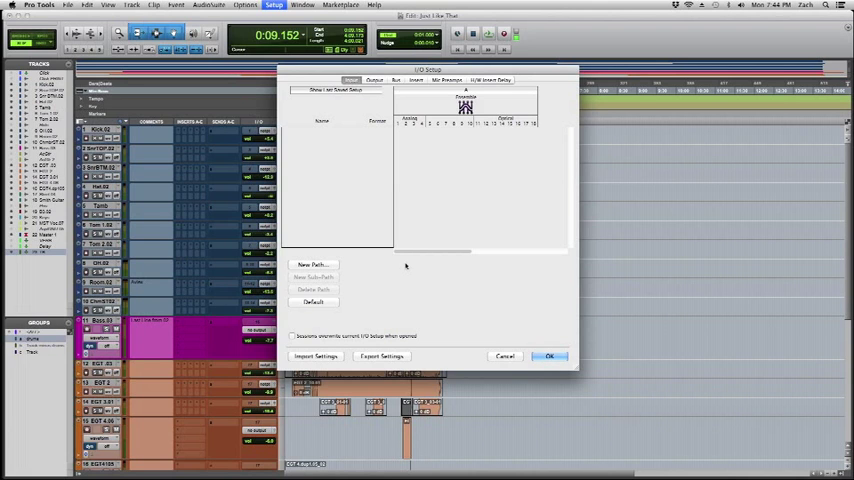
pyautogui.moveTo(356, 145)
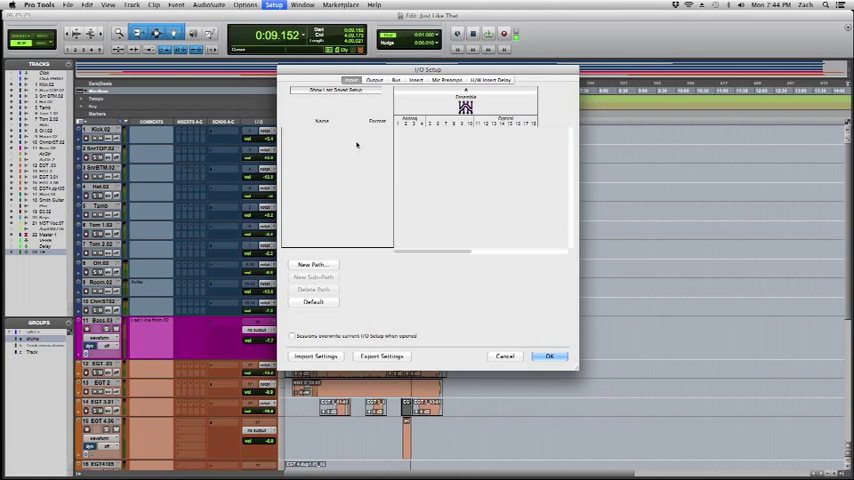
pyautogui.moveTo(416, 169)
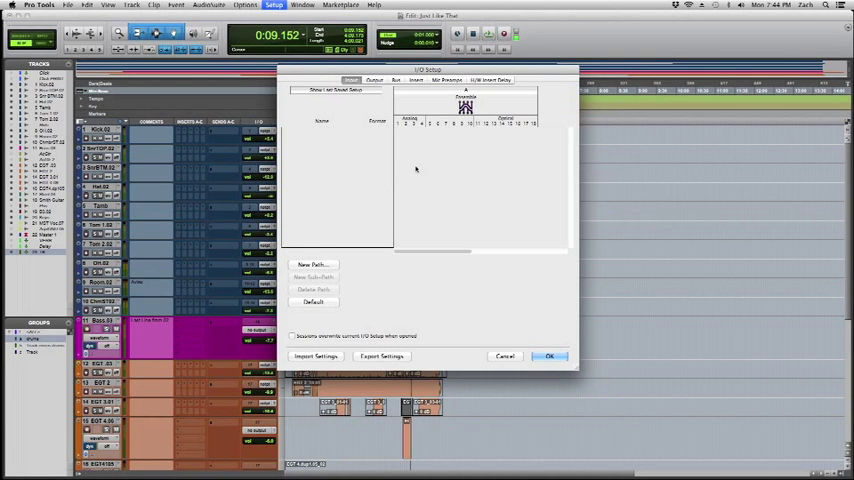
# Create five stereo input paths with default channel assignments and auto-created sub-paths
pyautogui.click(313, 264)
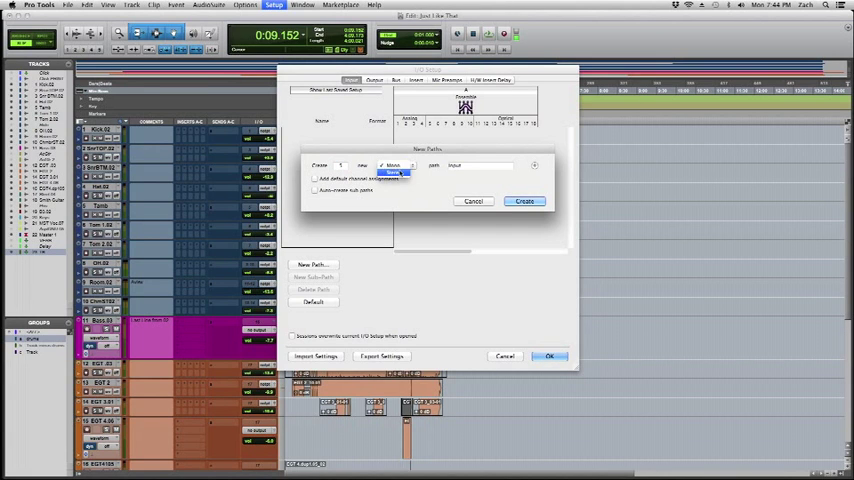
pyautogui.click(390, 166)
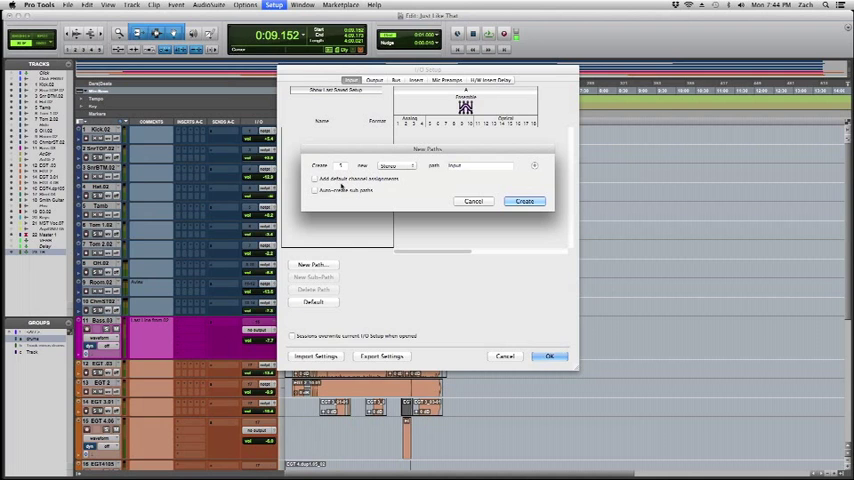
pyautogui.click(314, 191)
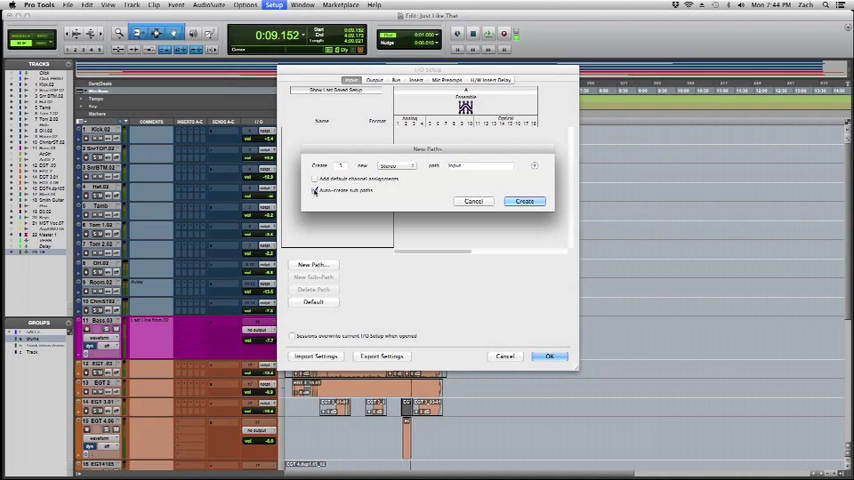
pyautogui.click(315, 179)
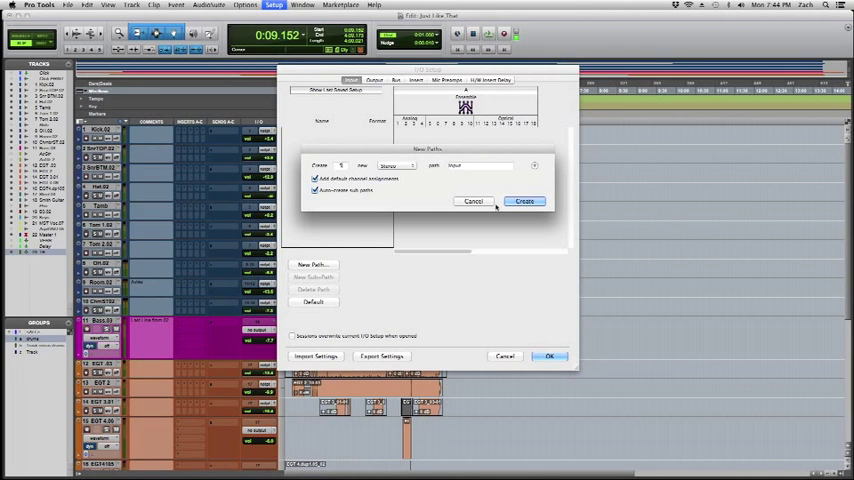
pyautogui.click(524, 201)
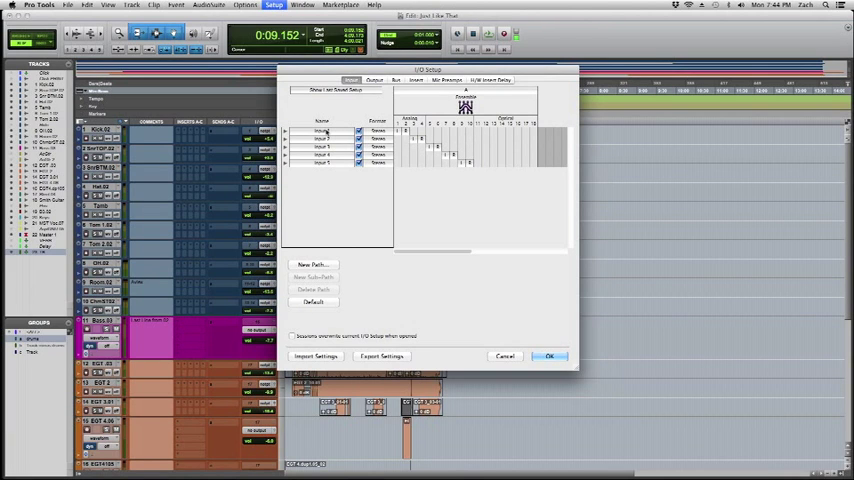
# Close and reopen I/O Setup, then begin renaming the first input path to 1 - 2
pyautogui.click(322, 131)
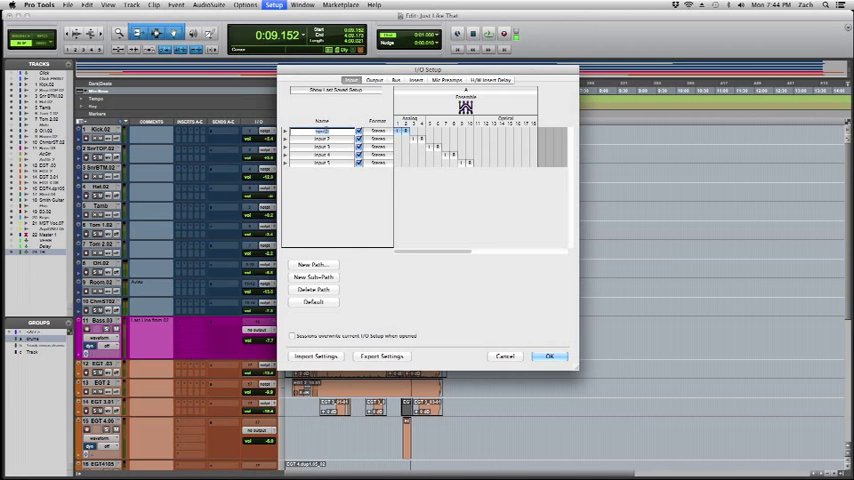
pyautogui.click(548, 356)
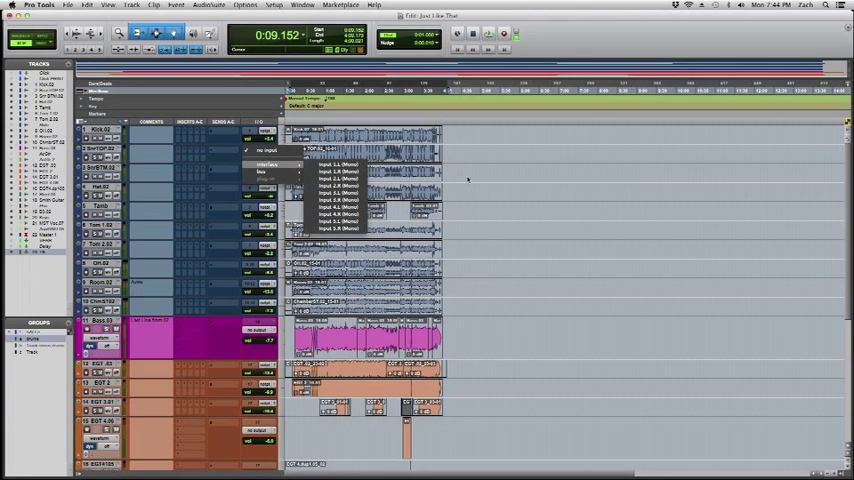
pyautogui.click(274, 5)
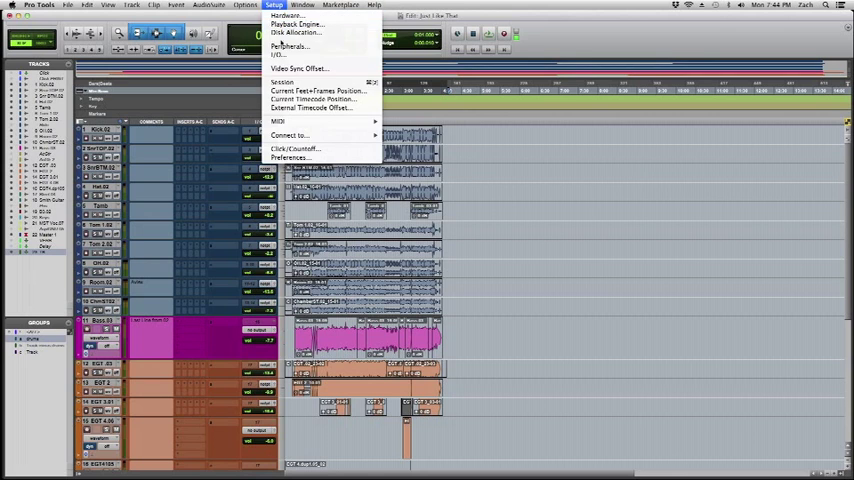
pyautogui.click(277, 55)
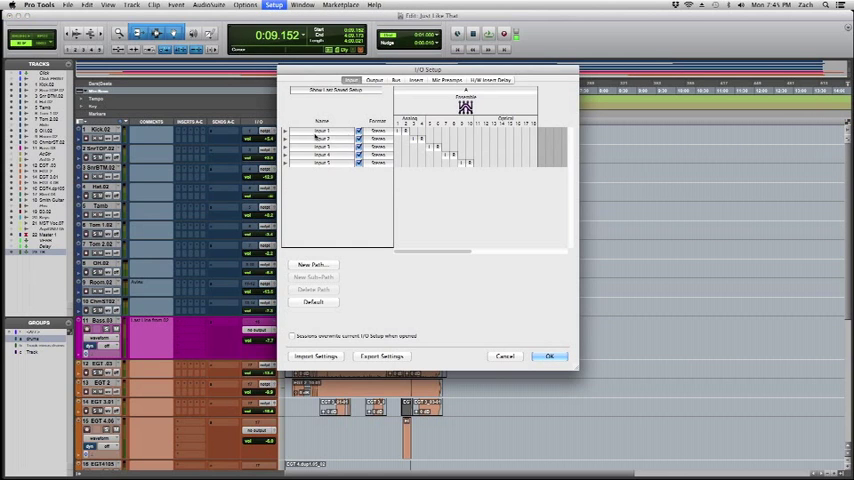
pyautogui.click(321, 131)
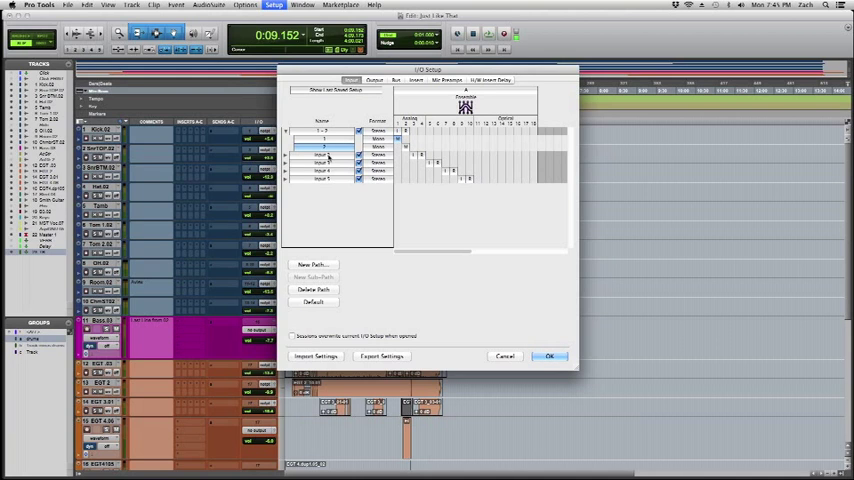
# Rename the input paths 3 - 4 through 9 - 10 and their mono sub-paths, then apply with OK
pyautogui.click(322, 154)
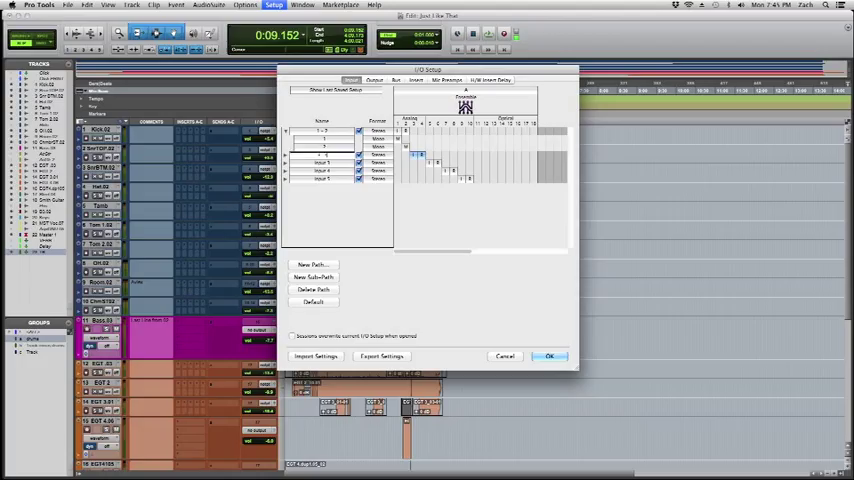
pyautogui.click(322, 162)
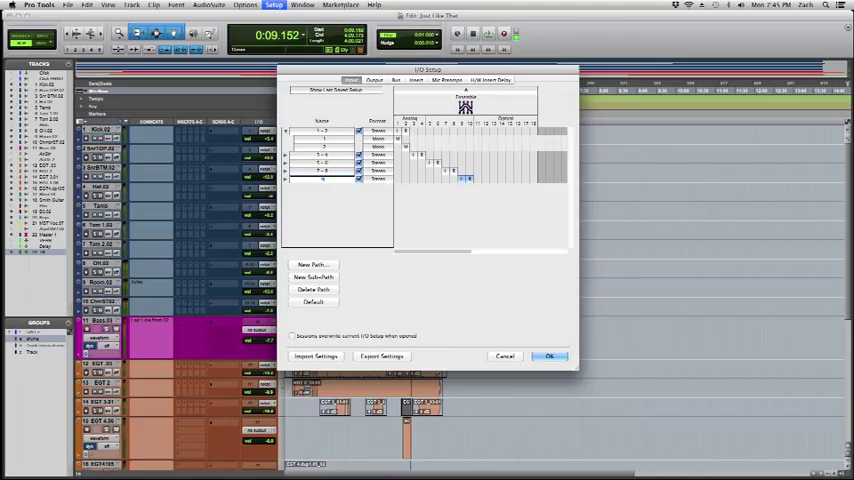
pyautogui.click(322, 180)
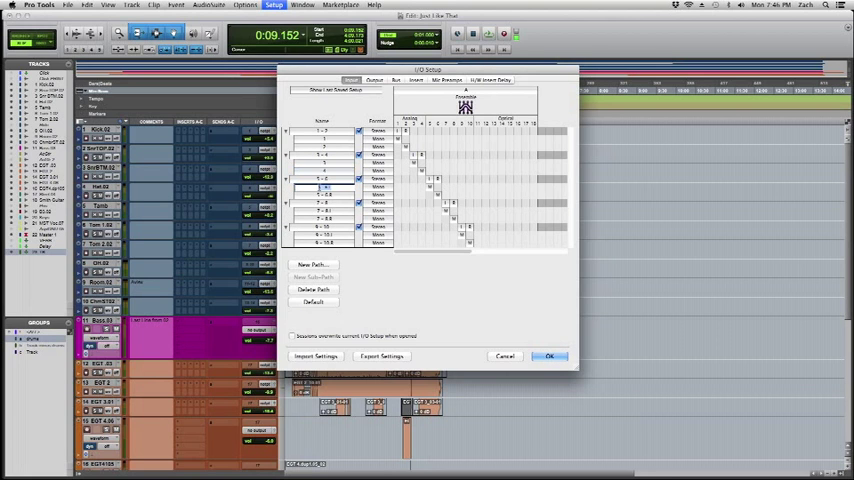
pyautogui.click(325, 196)
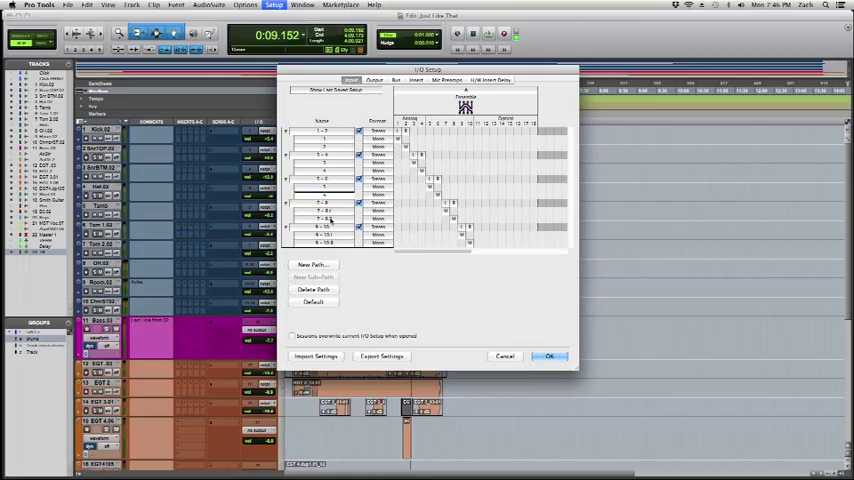
pyautogui.click(322, 208)
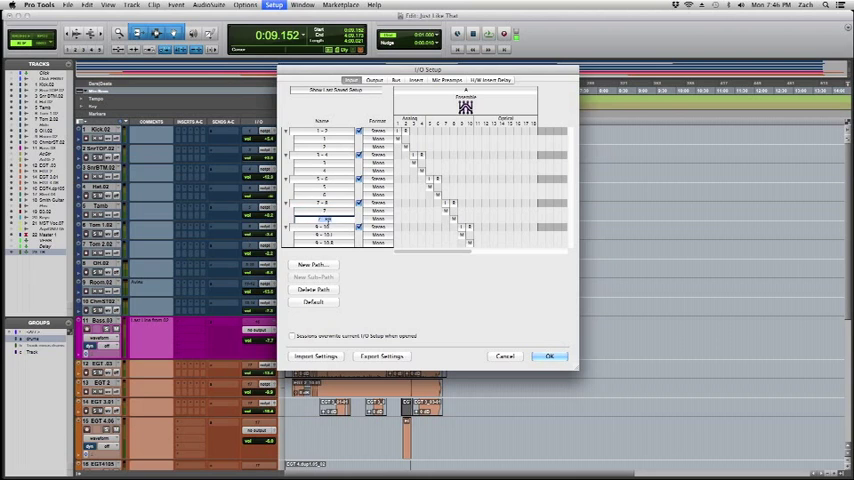
pyautogui.click(322, 234)
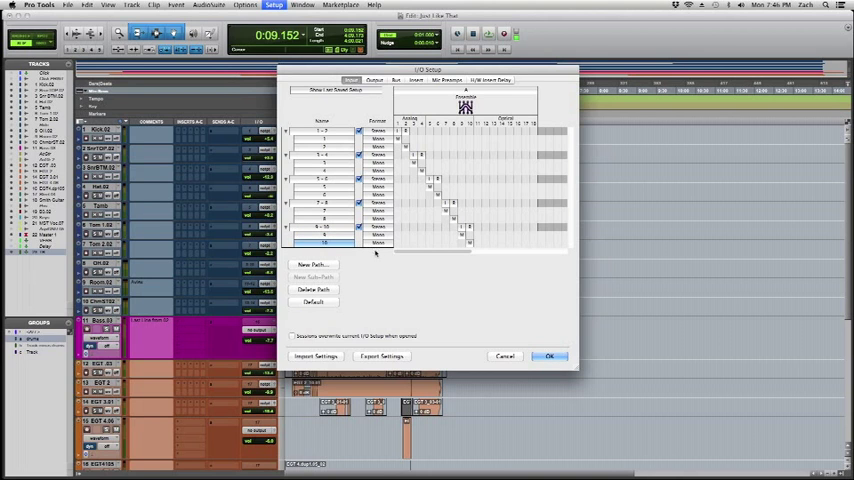
pyautogui.click(549, 356)
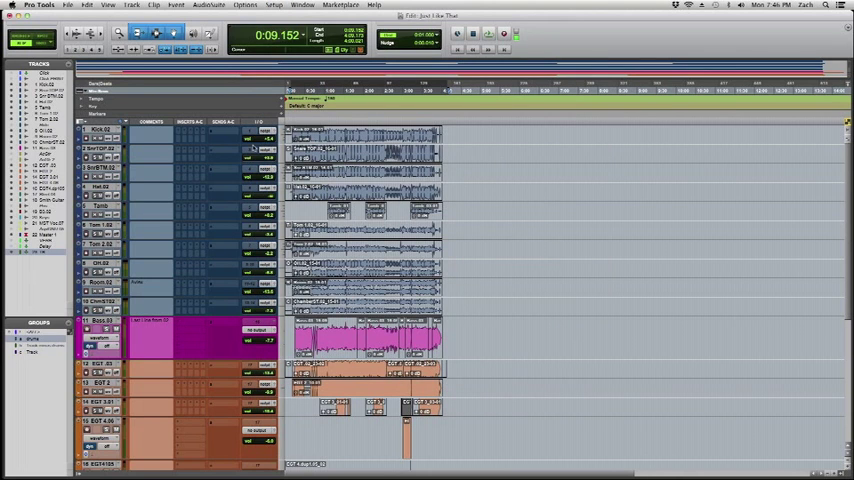
# Inspect a track's input selector, confirming stereo paths 1 - 2 through 9 - 10 appear
pyautogui.click(258, 148)
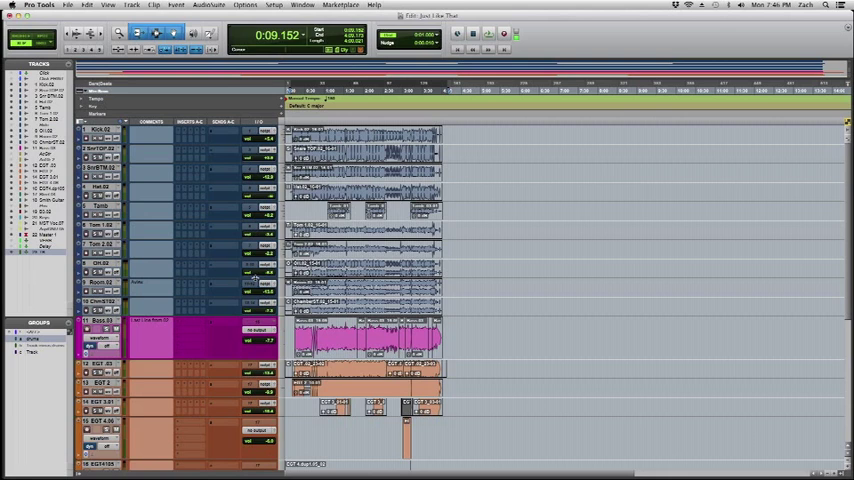
pyautogui.click(263, 263)
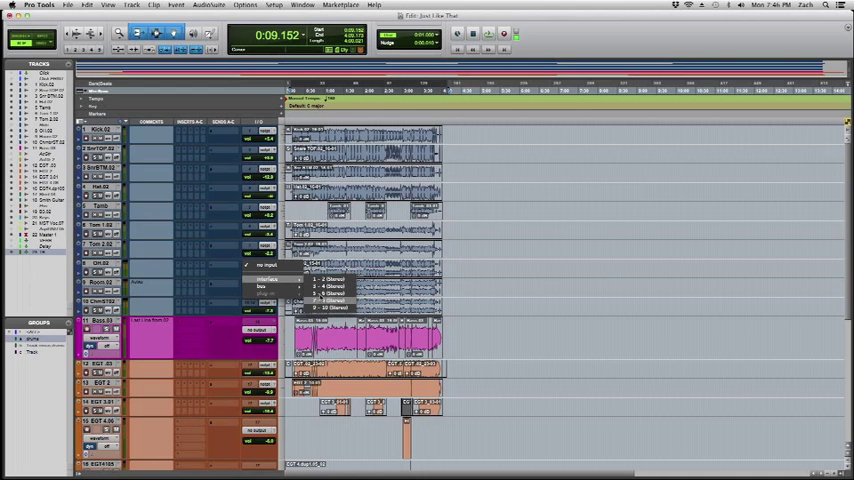
pyautogui.click(274, 5)
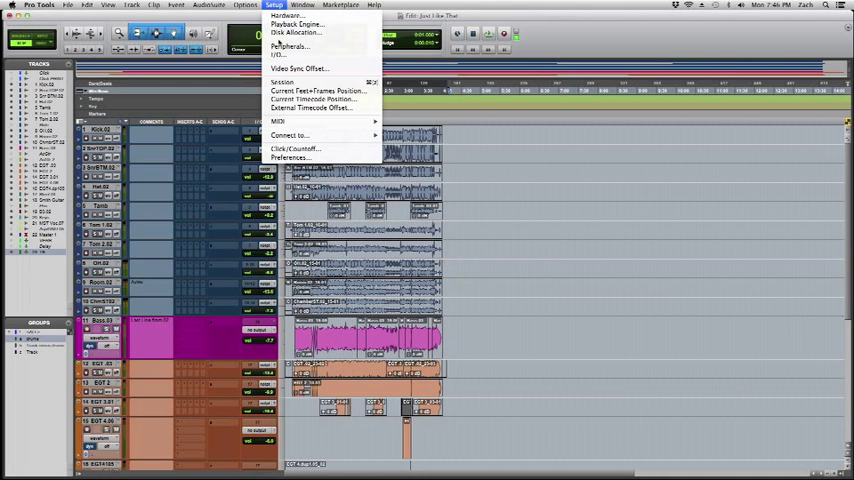
# Add four stereo input paths, Input 1–4, in I/O Setup and show the bus list
pyautogui.click(278, 55)
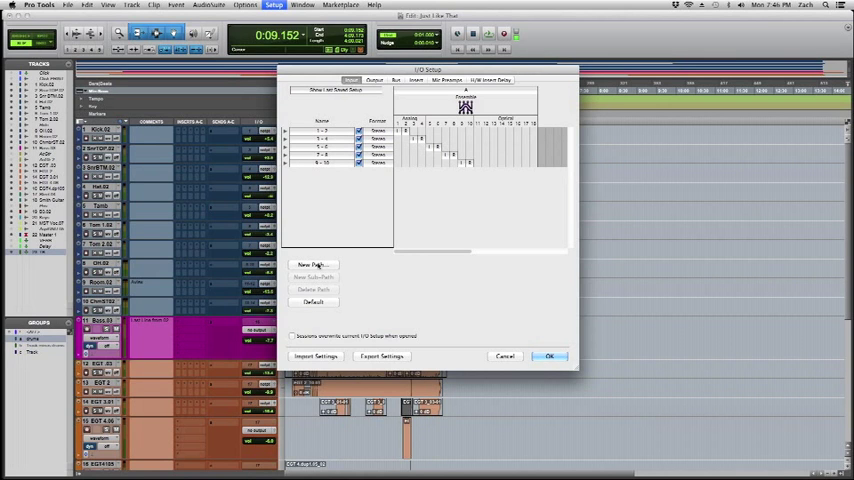
pyautogui.click(313, 264)
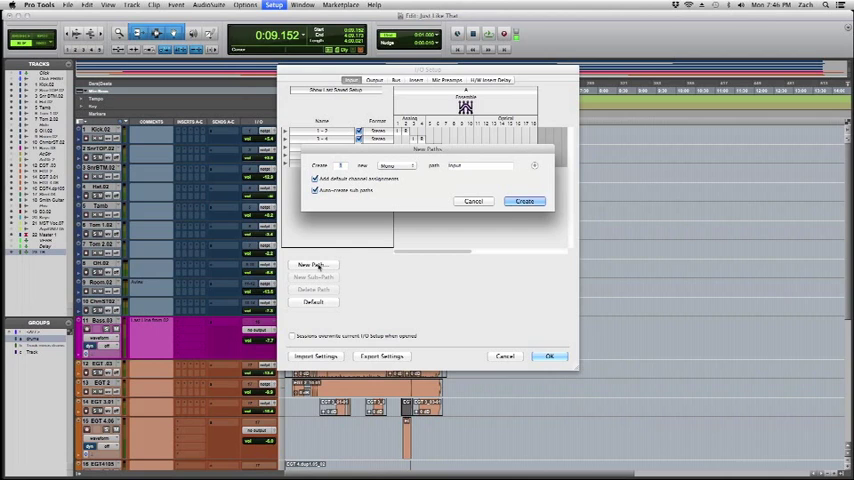
pyautogui.click(398, 165)
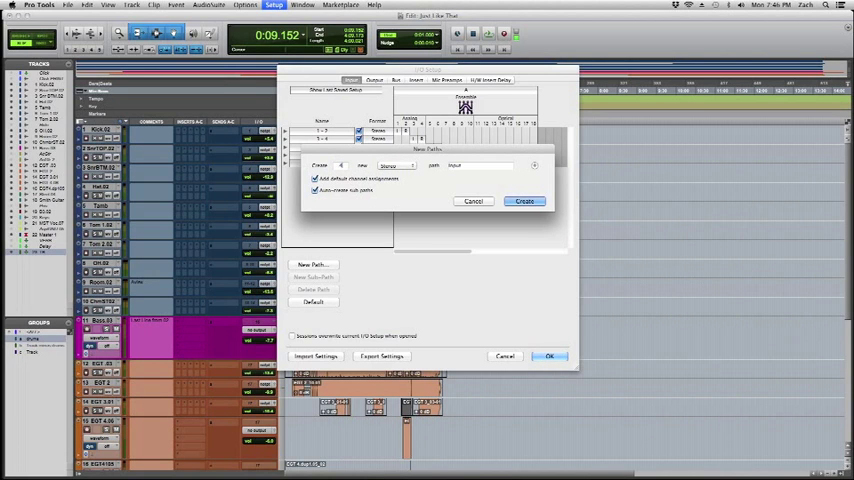
pyautogui.click(525, 201)
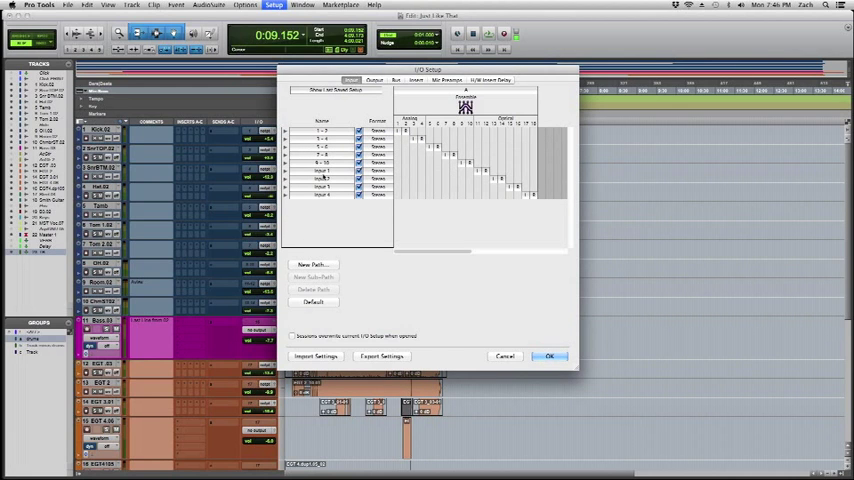
pyautogui.click(321, 170)
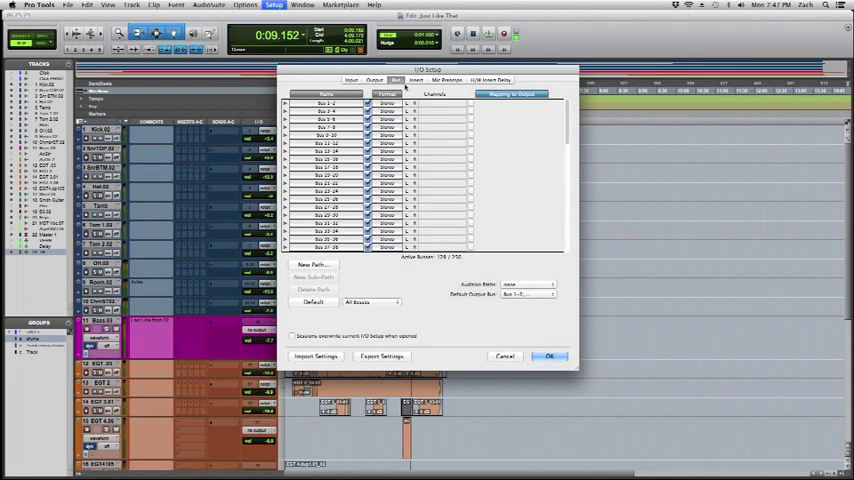
# Create new stereo output paths on the Output page
pyautogui.scroll(-3)
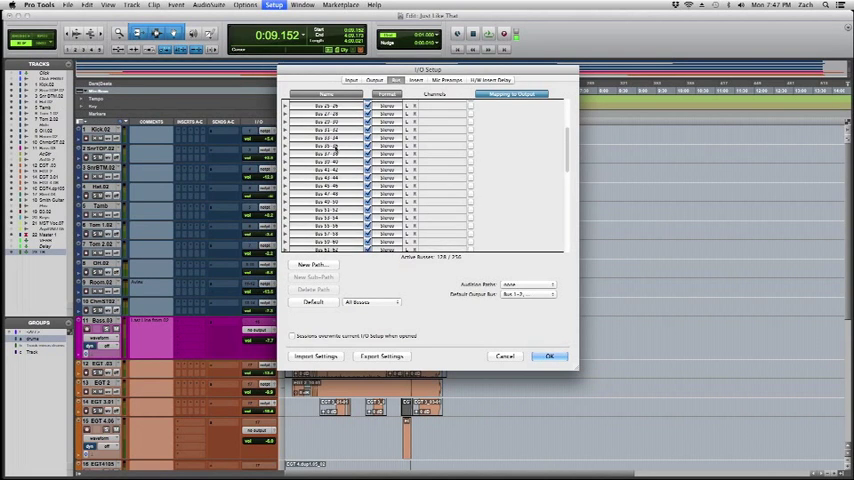
pyautogui.click(374, 80)
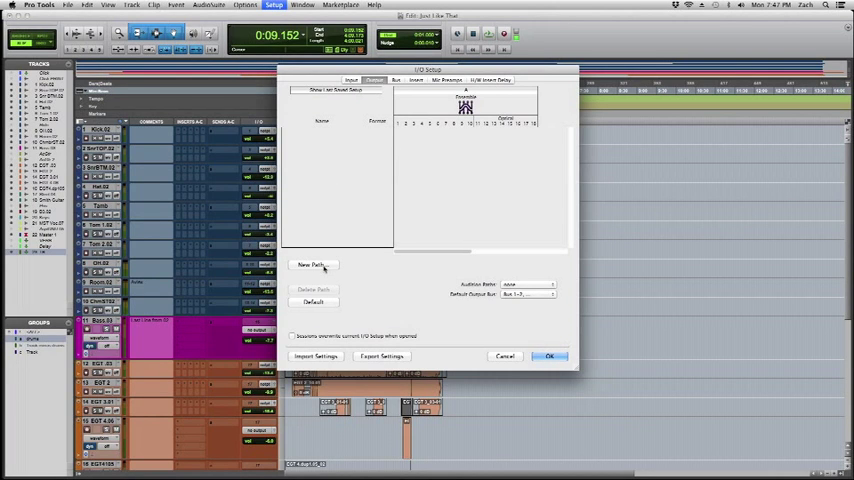
pyautogui.click(313, 264)
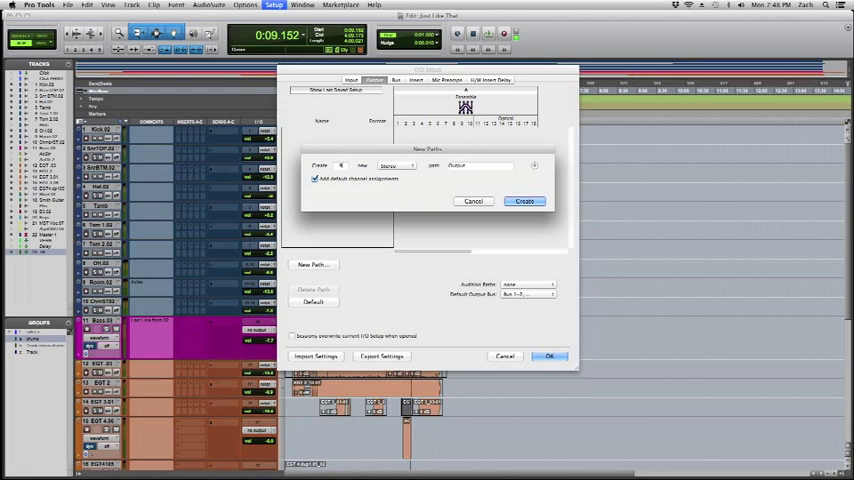
pyautogui.click(524, 201)
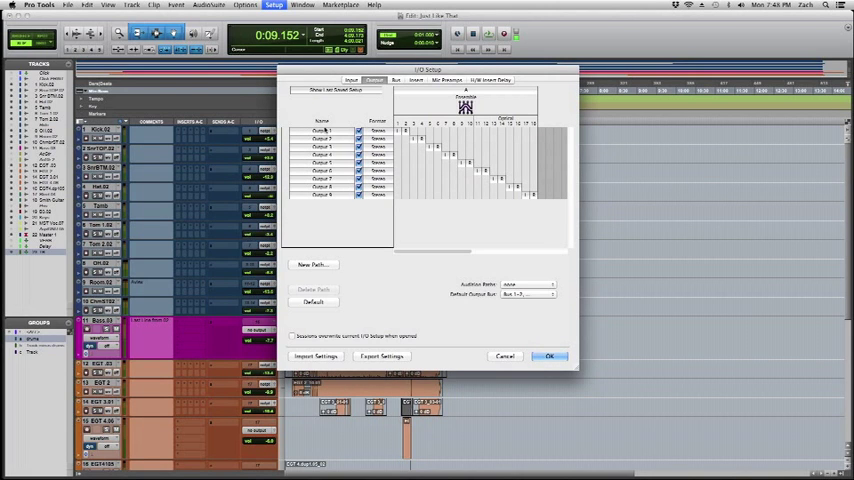
# Rename the output paths Monitor, 3 - 4, 5 - 6 and onward by channel pair
pyautogui.click(322, 130)
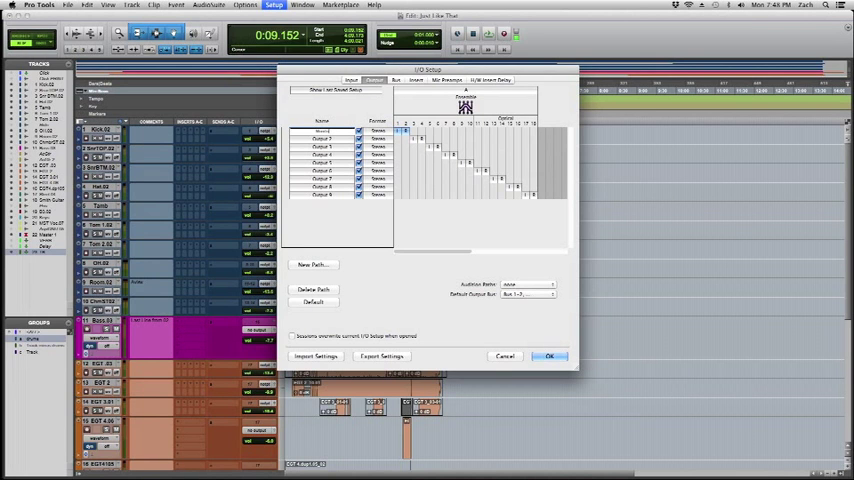
pyautogui.click(322, 131)
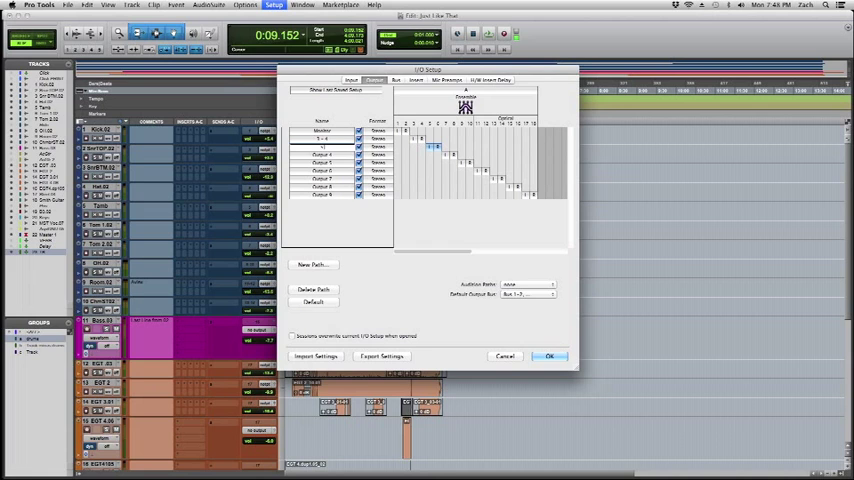
pyautogui.click(322, 156)
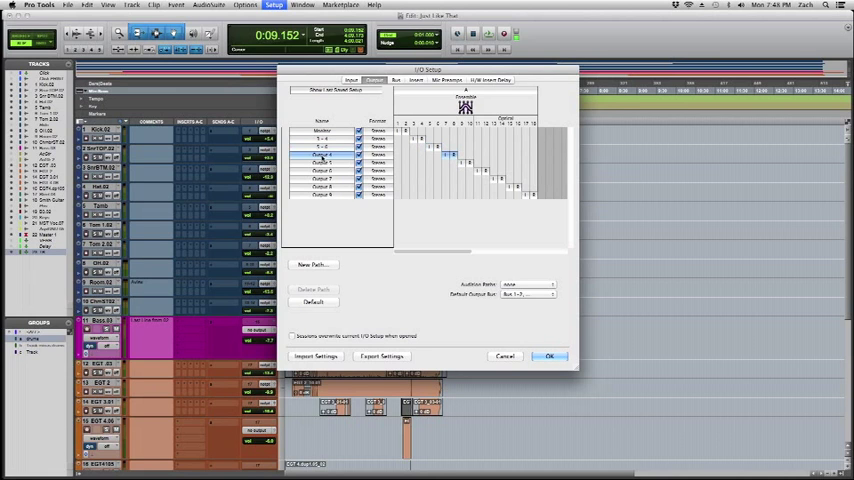
pyautogui.click(322, 155)
pyautogui.write('7 - 8')
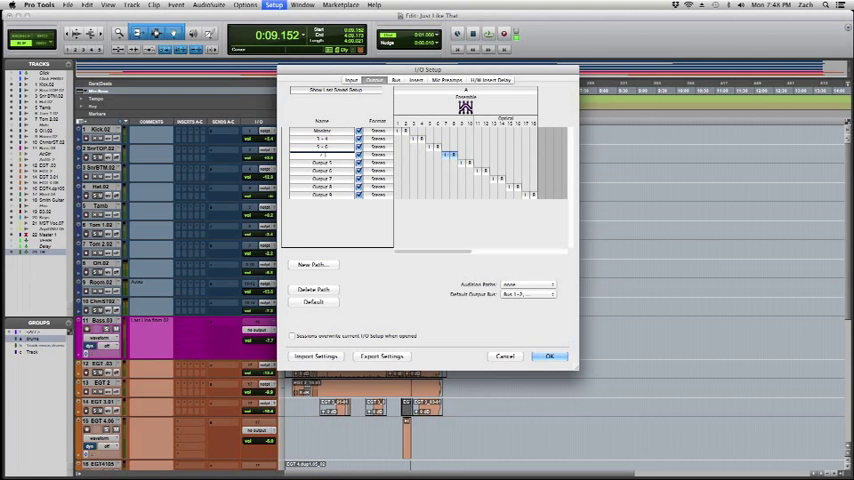
pyautogui.click(396, 80)
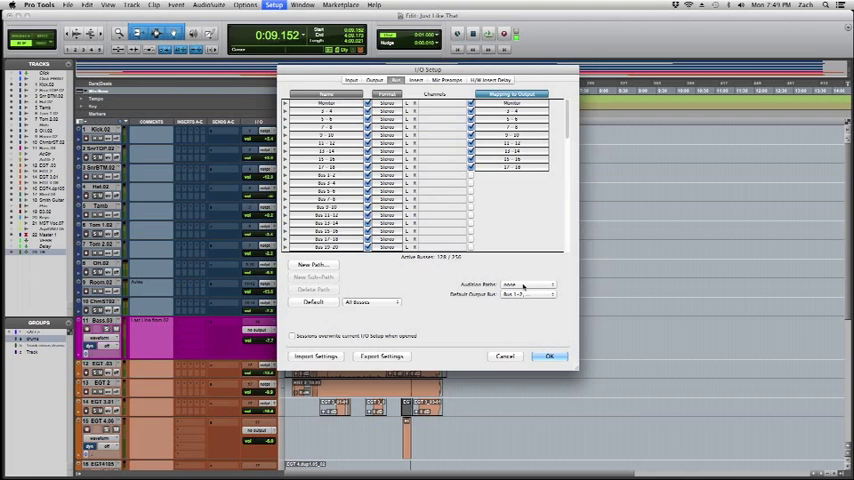
# Close the output settings with Monitor and stereo paths 3-4 to 17-18 applied, then bring up Setup
pyautogui.click(549, 356)
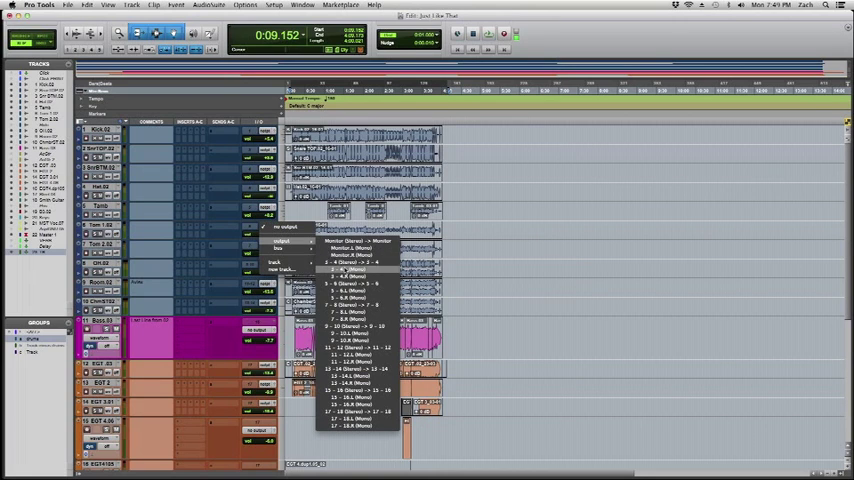
pyautogui.moveTo(357, 411)
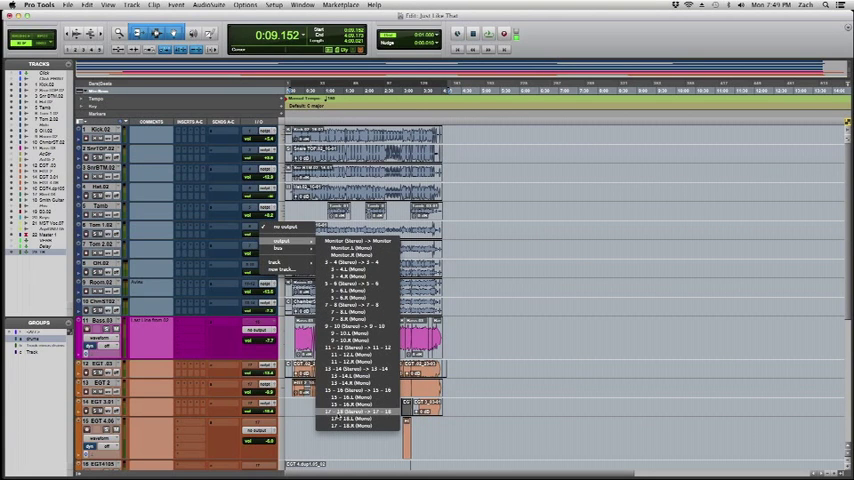
pyautogui.moveTo(356, 268)
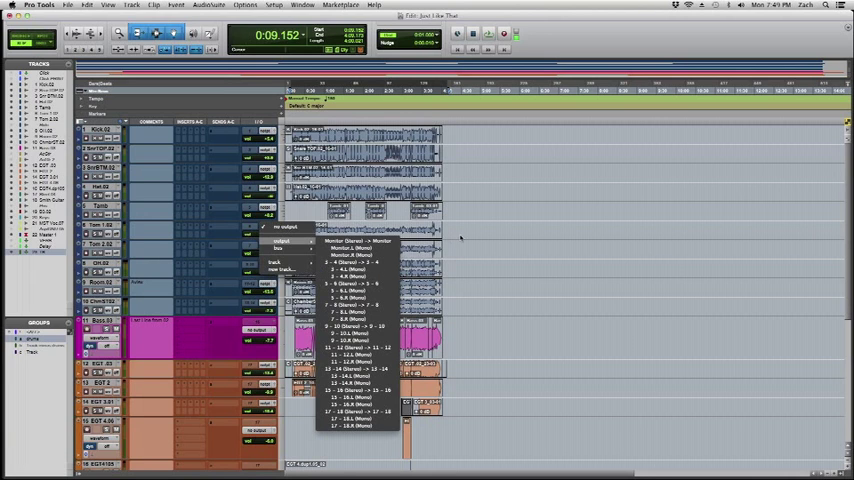
pyautogui.click(274, 5)
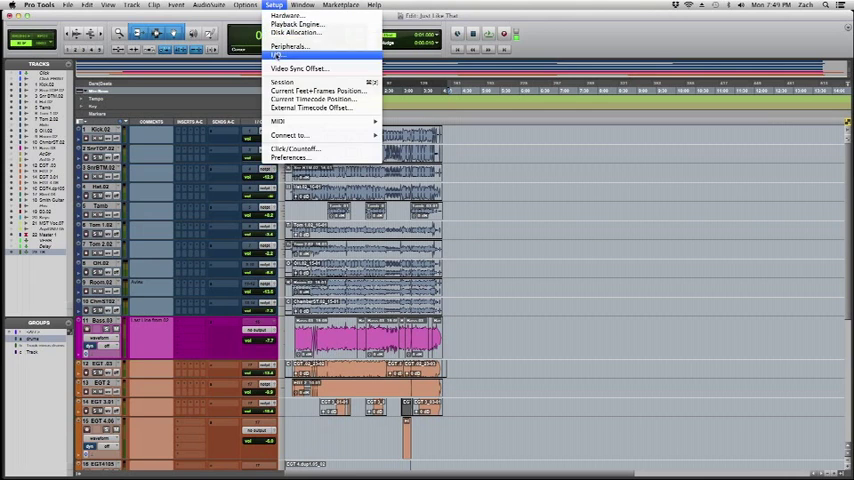
pyautogui.click(289, 46)
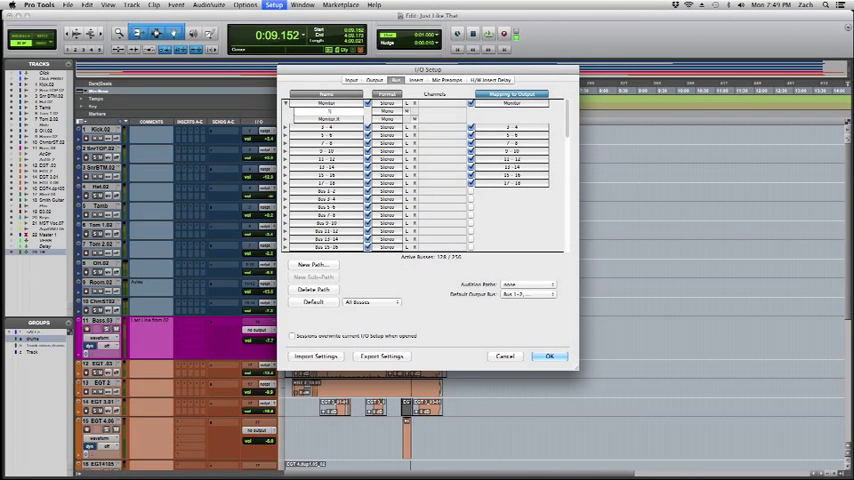
pyautogui.doubleClick(328, 118)
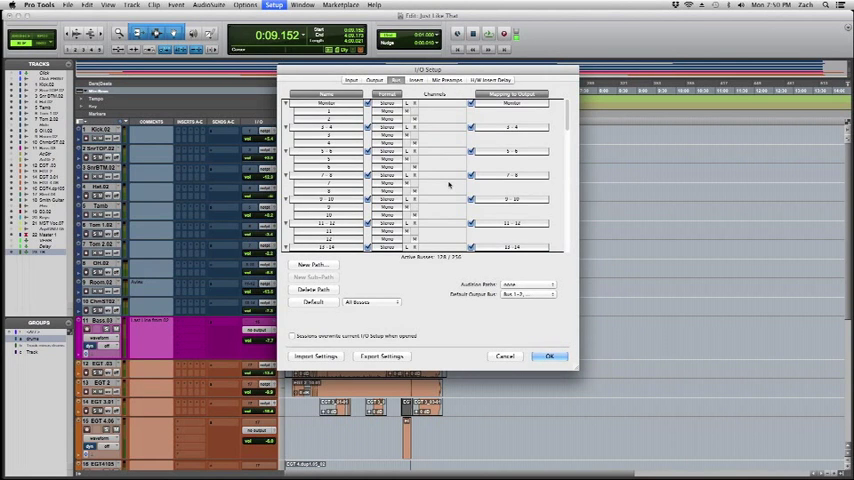
pyautogui.click(549, 356)
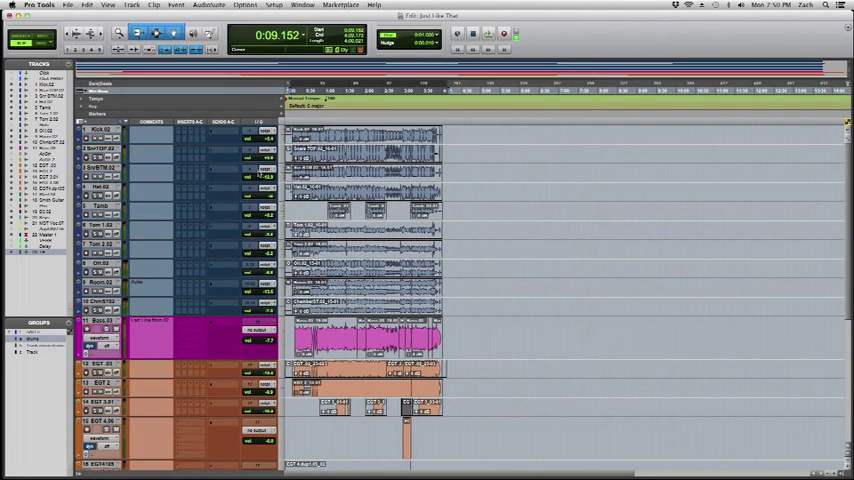
# Reopen Setup > I/O on the Output tab listing Monitor and pairs through 17-18
pyautogui.click(262, 168)
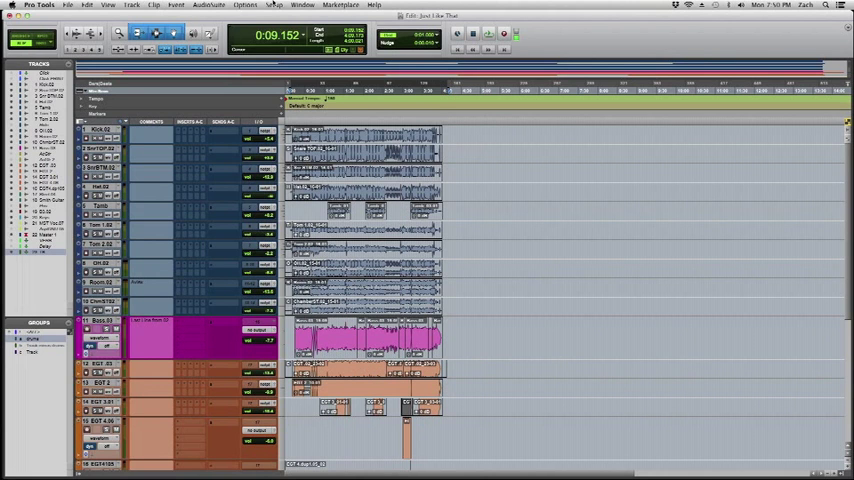
pyautogui.click(245, 5)
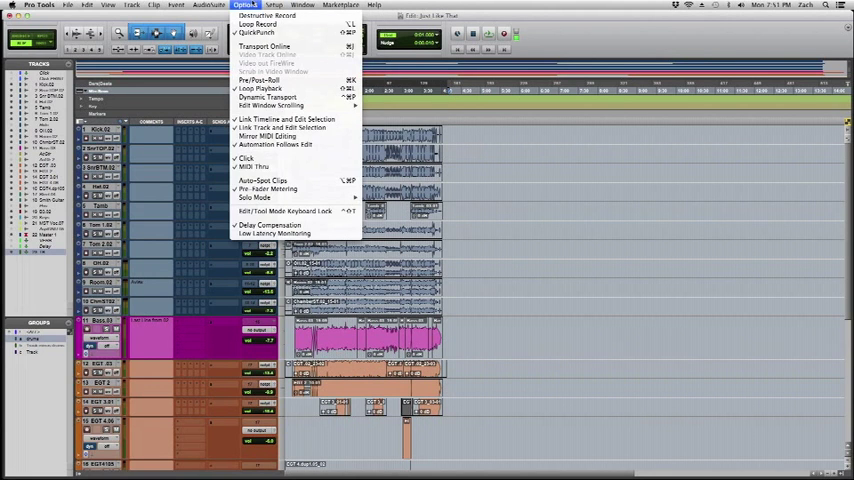
pyautogui.click(274, 5)
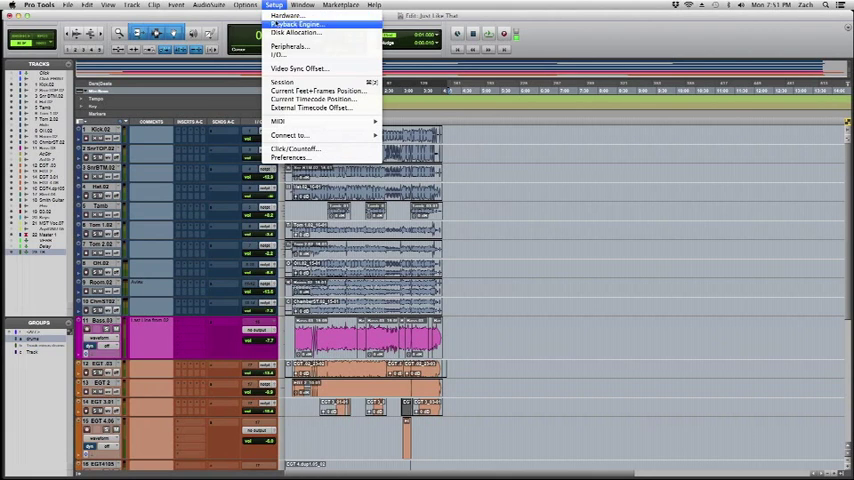
pyautogui.click(277, 55)
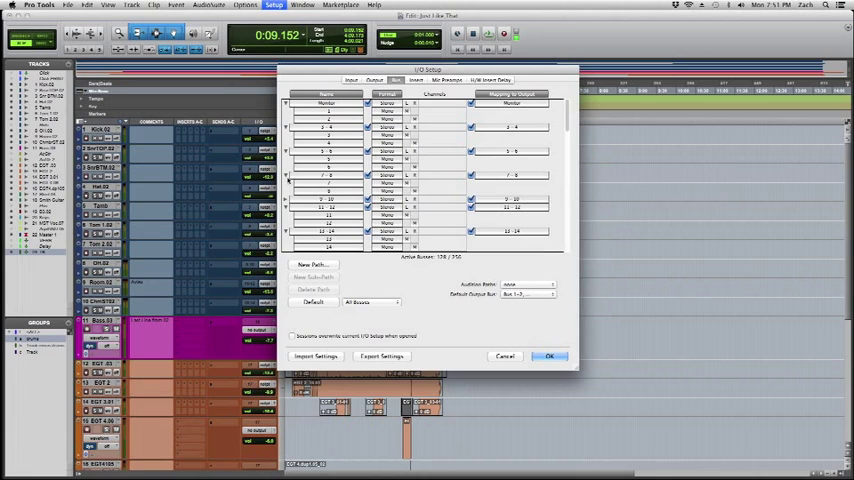
pyautogui.click(374, 80)
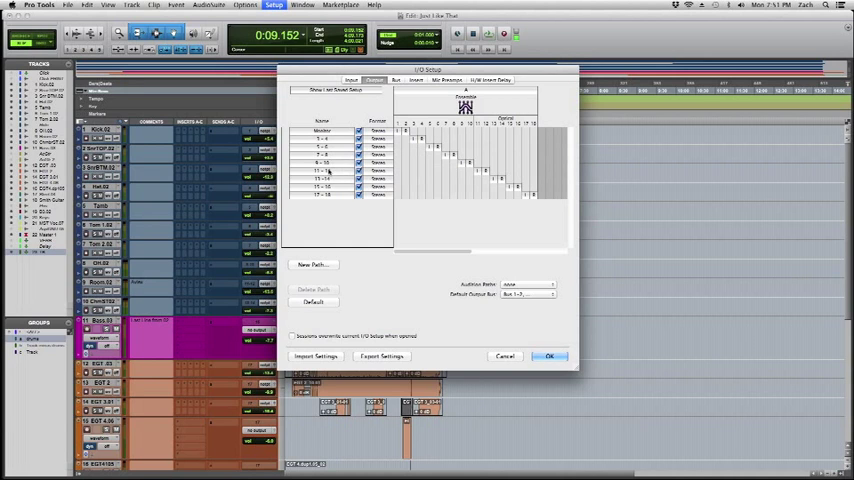
# Rename output paths 11-12 through 17-18 to Headphones 1-2 through 7-8
pyautogui.click(321, 170)
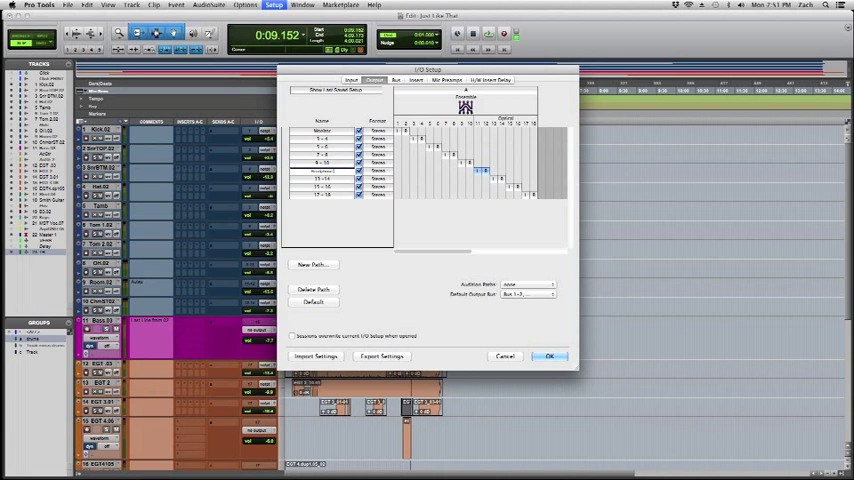
pyautogui.click(322, 170)
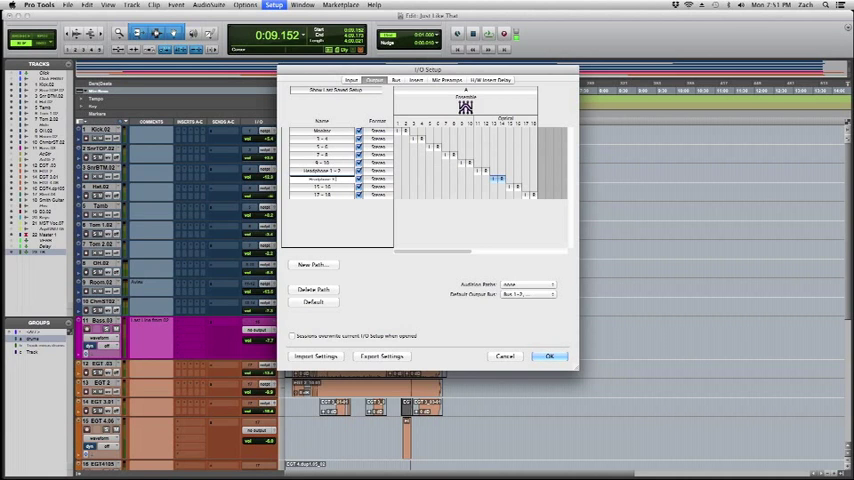
pyautogui.click(322, 187)
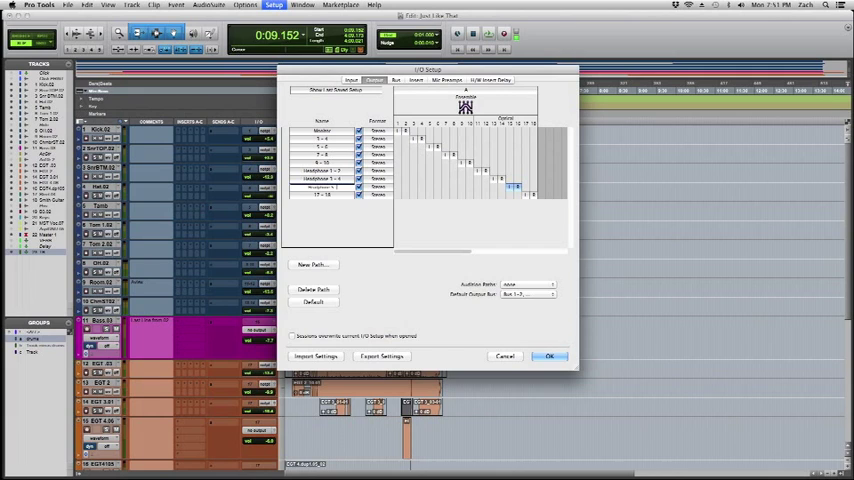
pyautogui.click(320, 190)
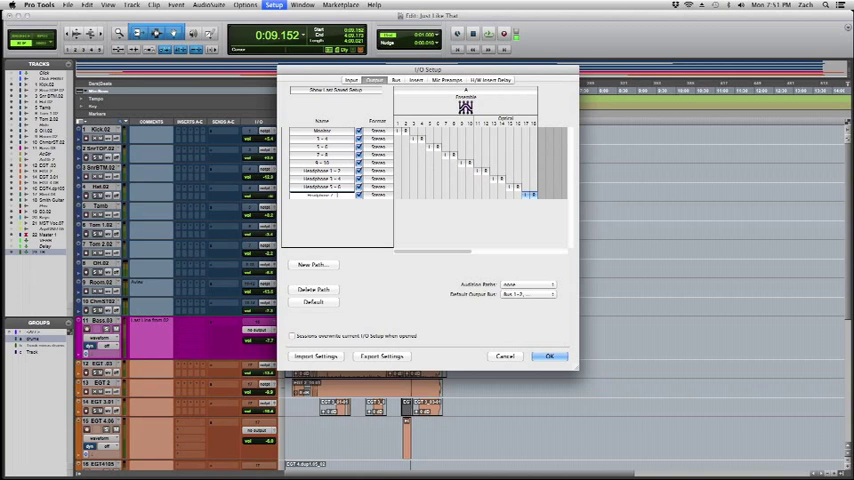
# Review the headphone names among the bus paths, rename a sub-path, and close I/O Setup
pyautogui.click(322, 195)
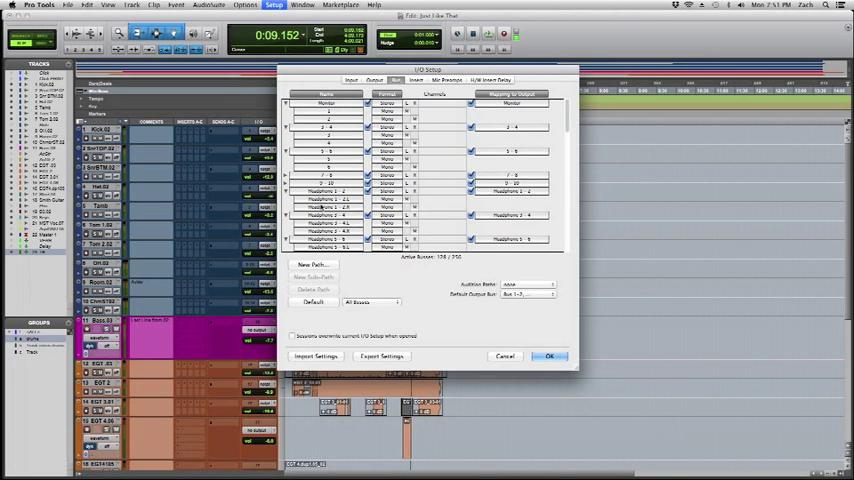
pyautogui.click(326, 198)
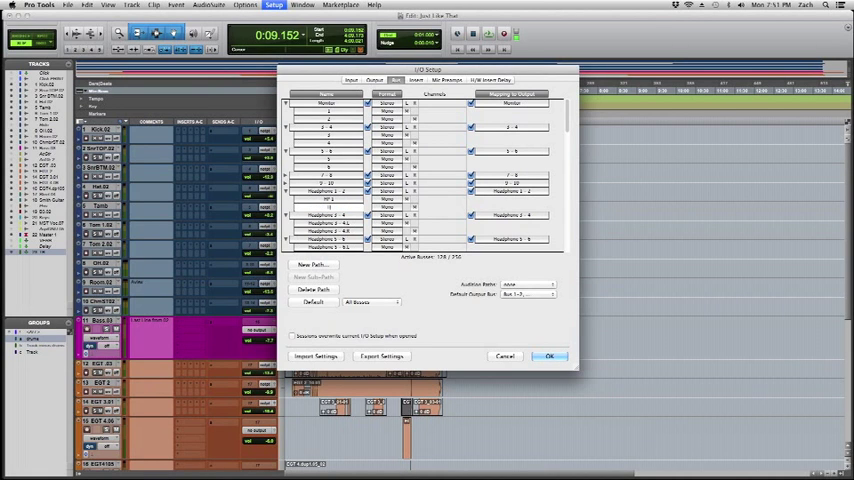
pyautogui.click(550, 356)
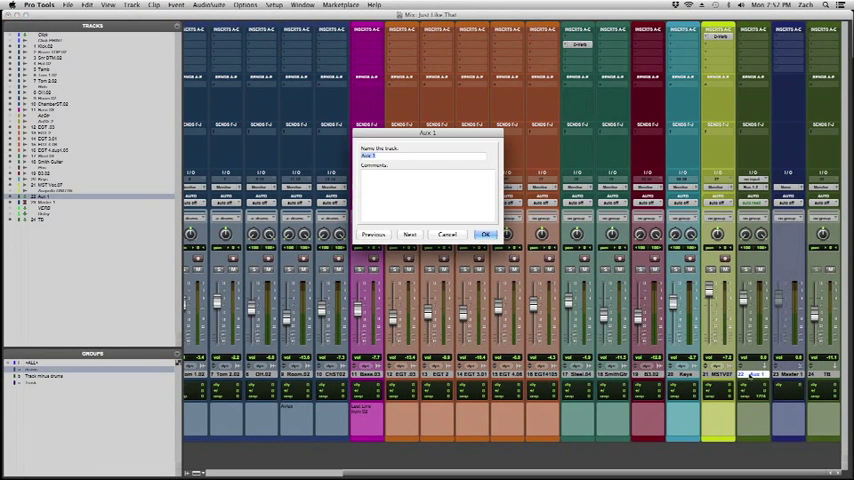
# Confirm the Aux 1 track's new name Verb and open its reverb plug-in window
pyautogui.click(485, 234)
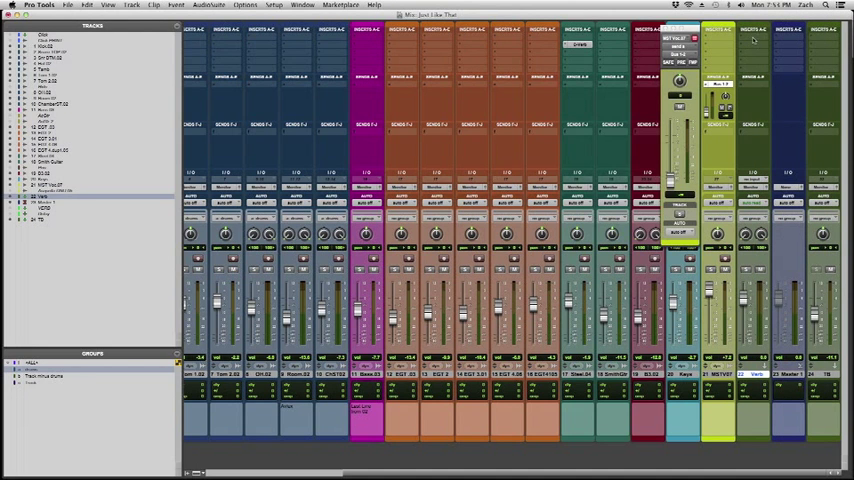
pyautogui.click(681, 38)
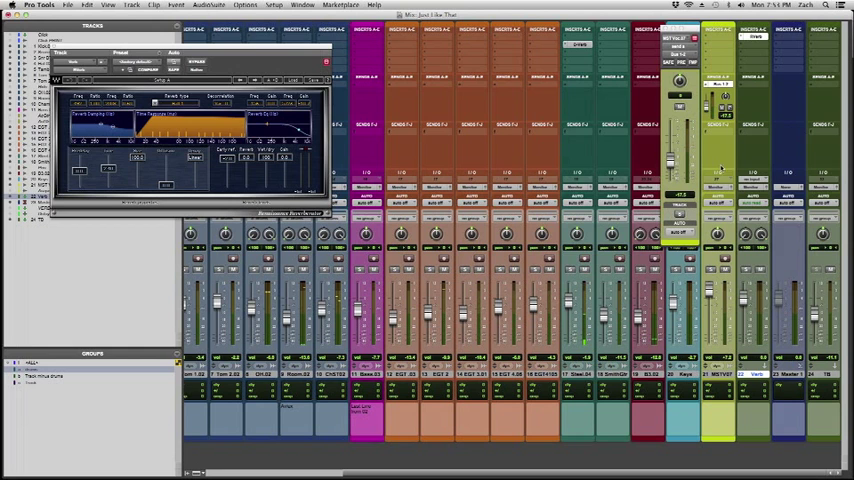
# From the aux track's output window, rename the feeding bus path to Verb
pyautogui.click(680, 50)
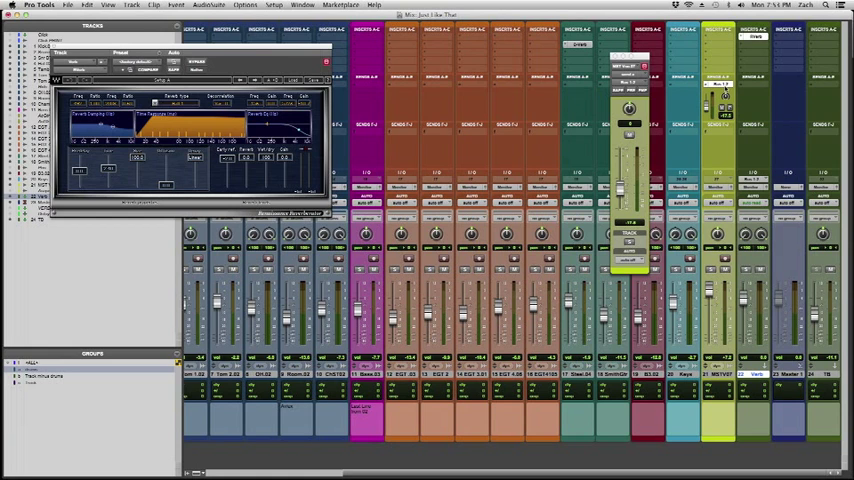
pyautogui.moveTo(473, 93)
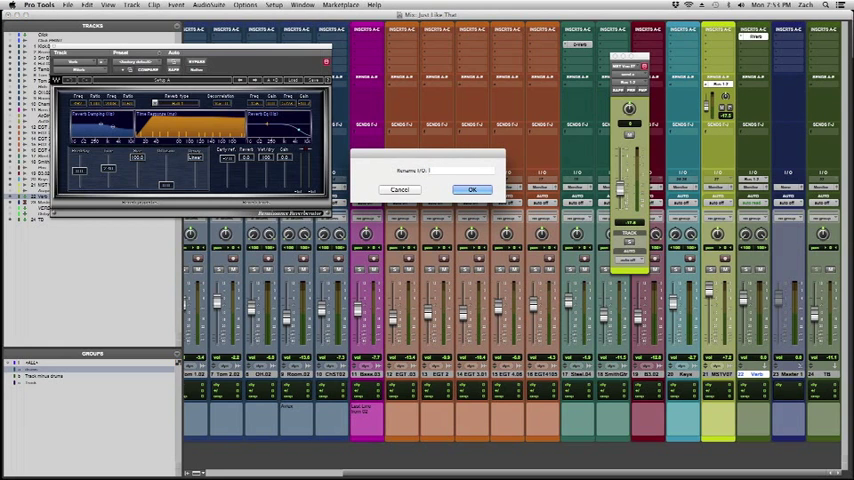
pyautogui.click(471, 190)
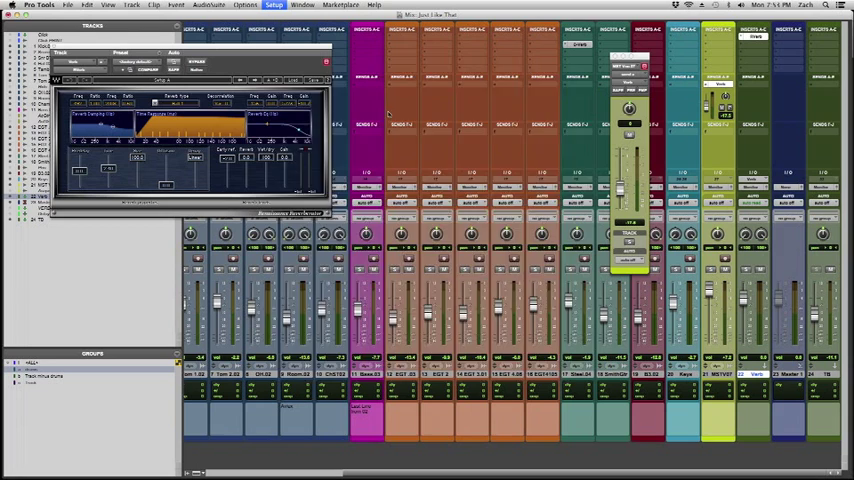
# Check the Verb bus in Setup > I/O and close it with OK
pyautogui.click(275, 5)
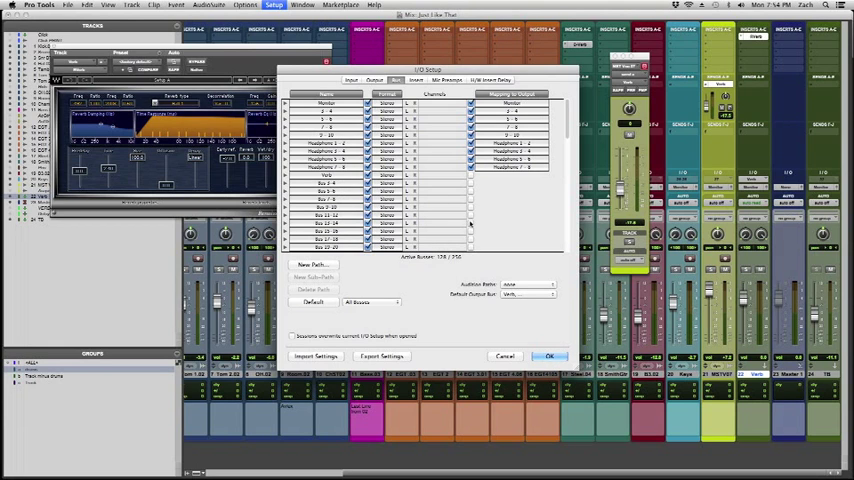
pyautogui.moveTo(549, 349)
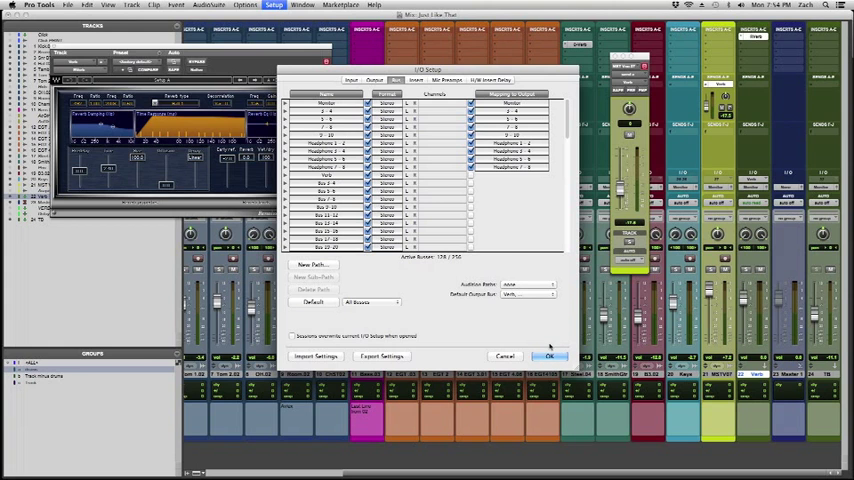
pyautogui.click(548, 356)
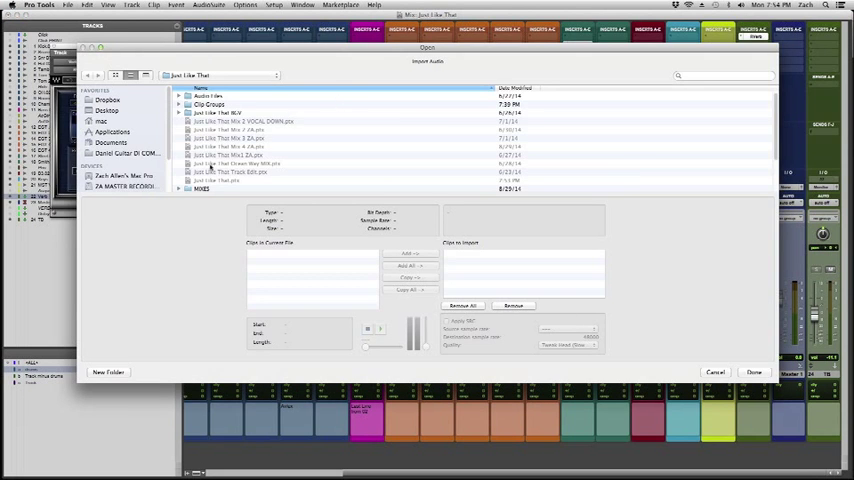
# Browse the MIXES folder, dismiss the missing audition path warning, and cancel the import
pyautogui.doubleClick(203, 188)
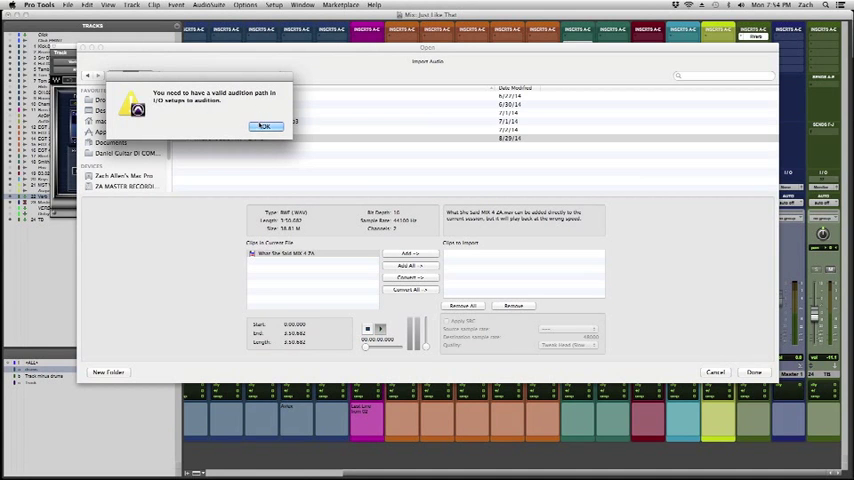
pyautogui.click(263, 126)
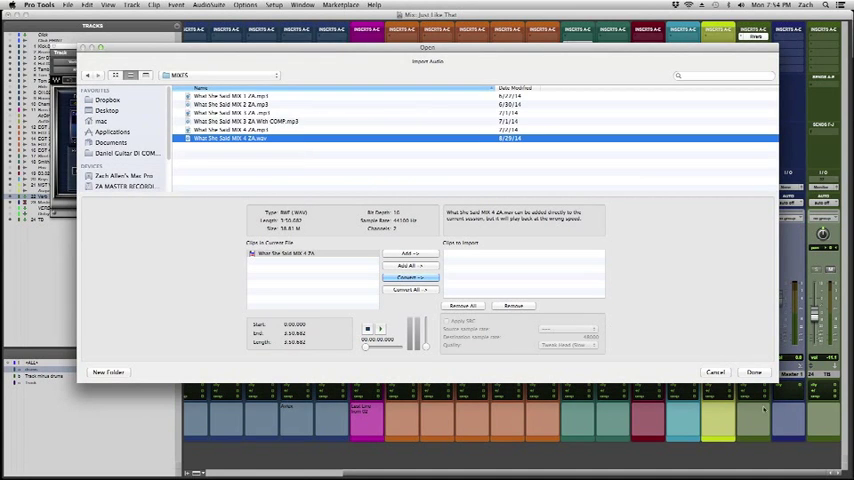
pyautogui.click(754, 372)
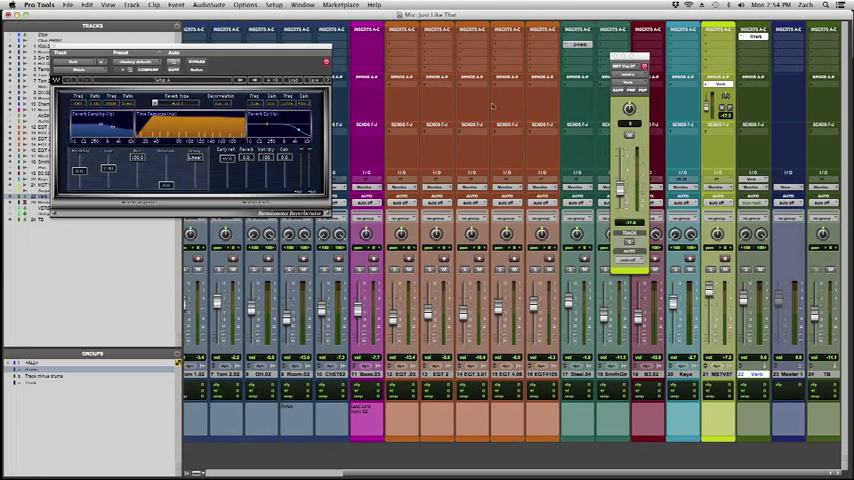
# Reapply I/O Setup, select What She Said MIX 4 ZA.wav, then dismiss the import browser
pyautogui.click(274, 5)
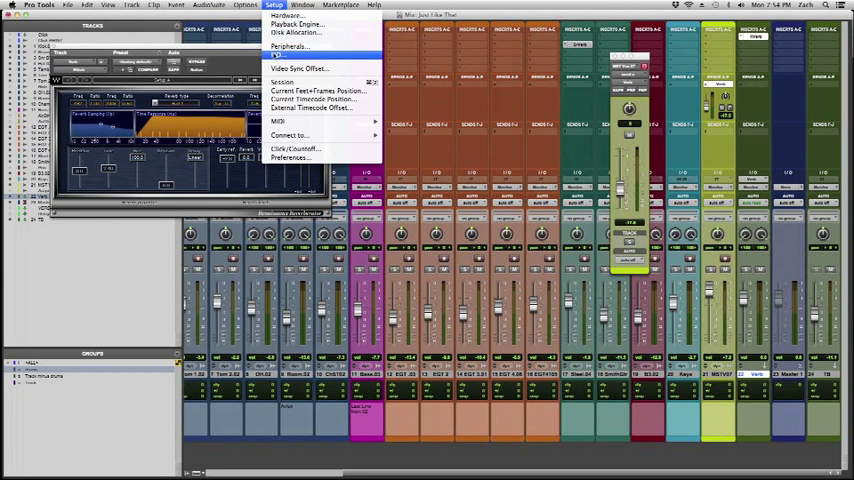
pyautogui.click(290, 46)
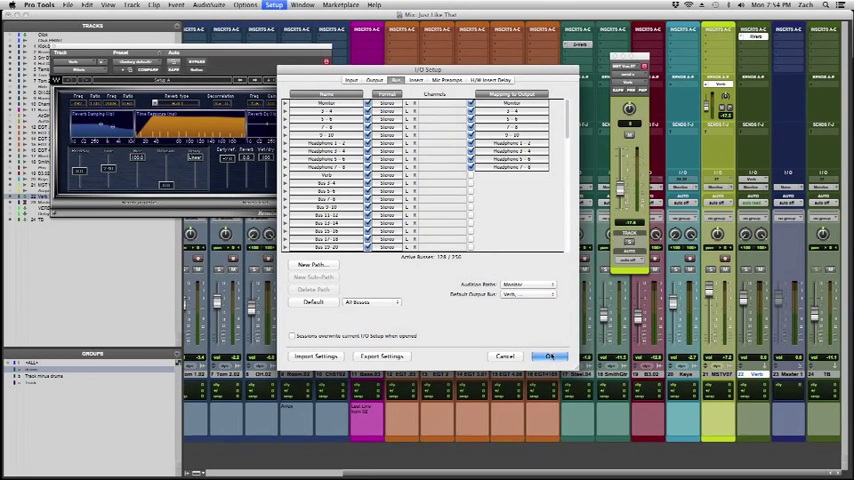
pyautogui.click(549, 356)
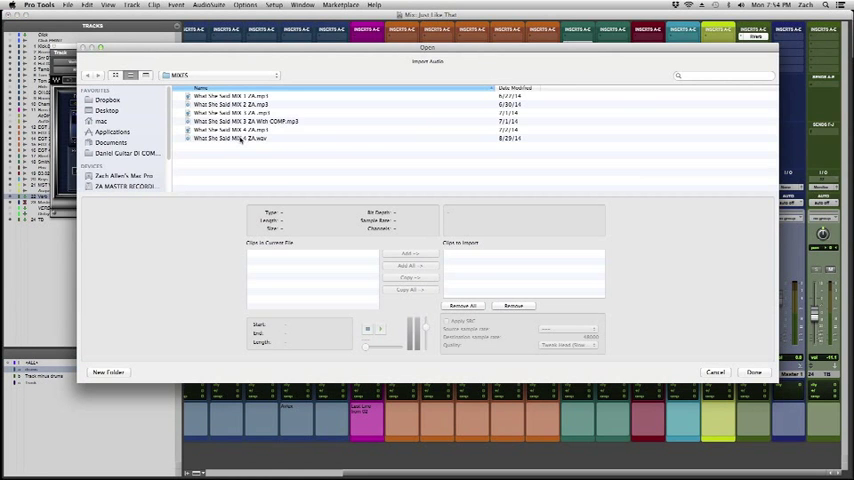
pyautogui.click(240, 138)
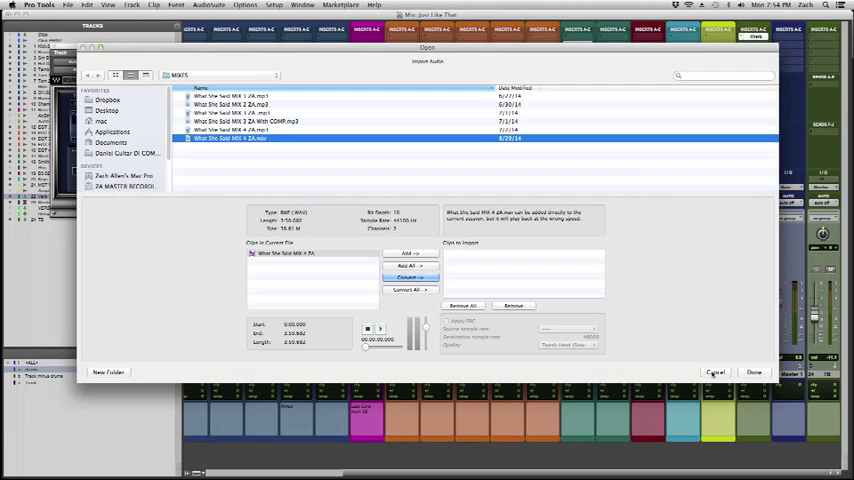
pyautogui.click(274, 6)
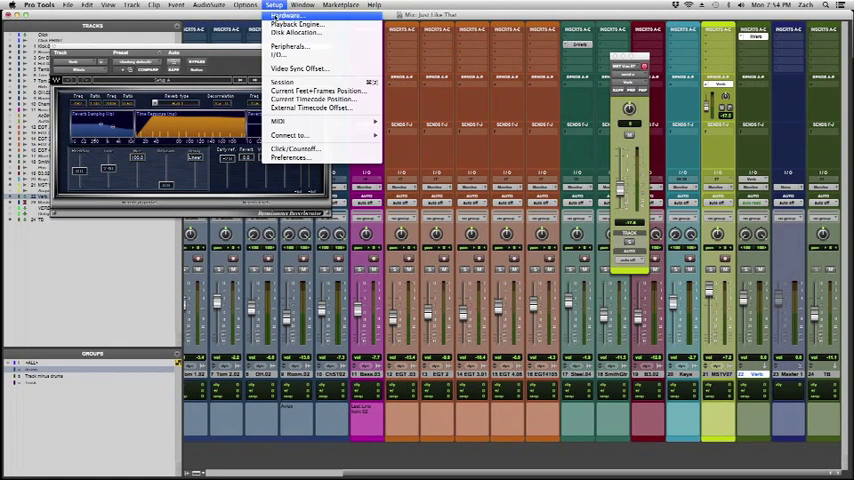
# Export the I/O settings as STUDIO Z TRACKING, replacing the existing preset file
pyautogui.click(278, 55)
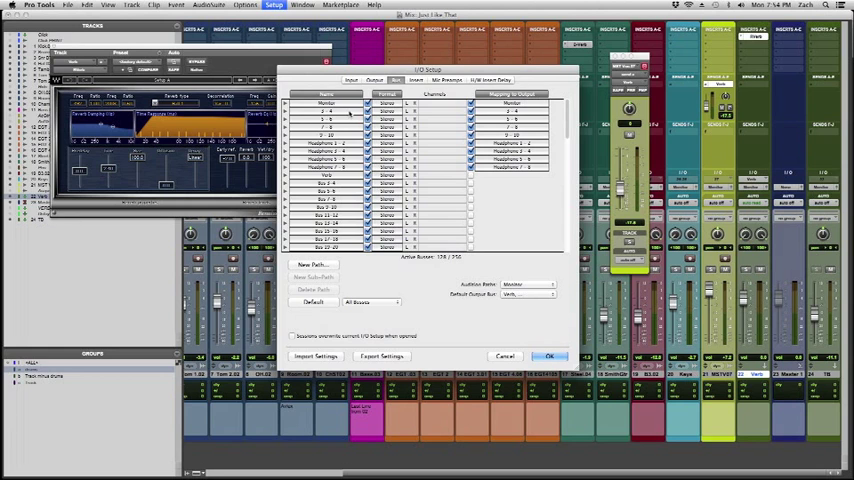
pyautogui.scroll(-3)
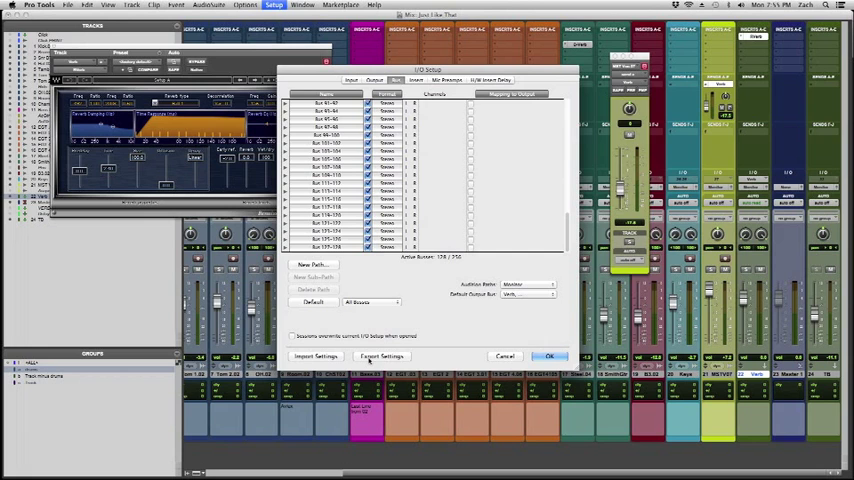
pyautogui.click(381, 356)
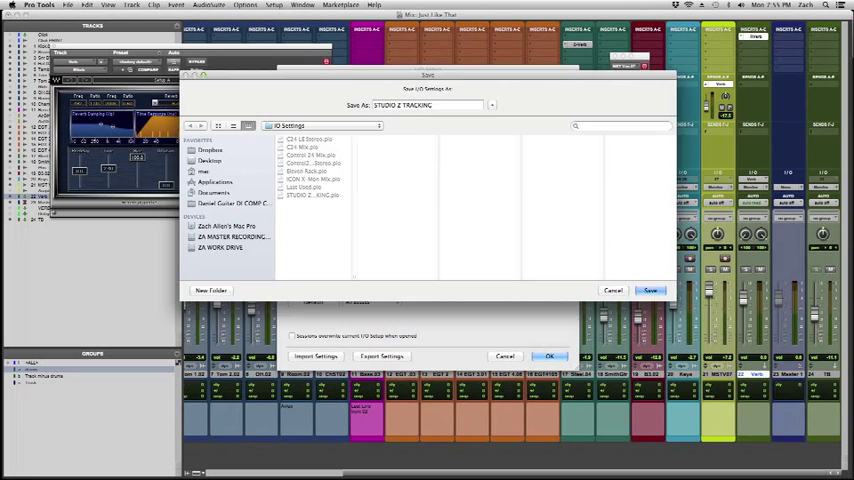
pyautogui.click(649, 290)
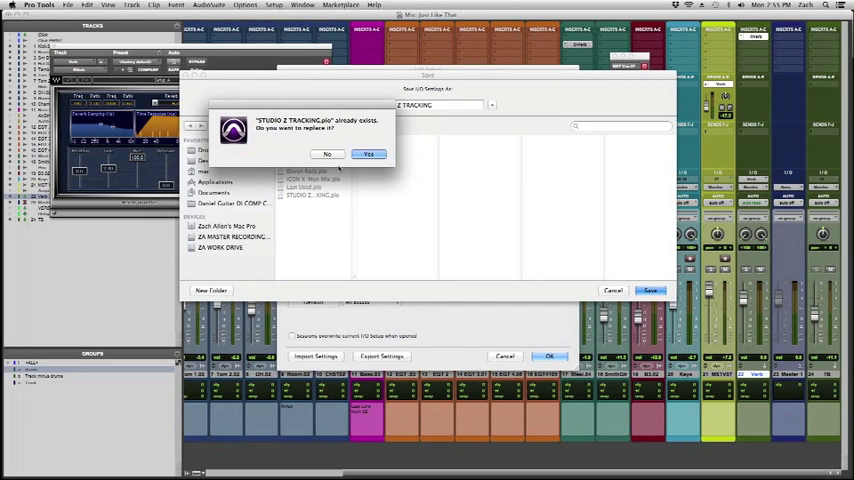
pyautogui.click(369, 153)
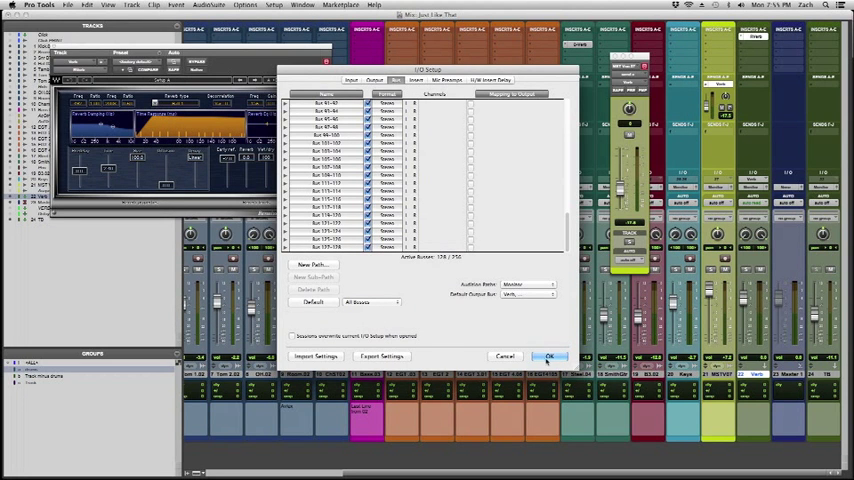
# Reopen I/O Setup and delete all bus and output paths, confirming each warning
pyautogui.click(548, 356)
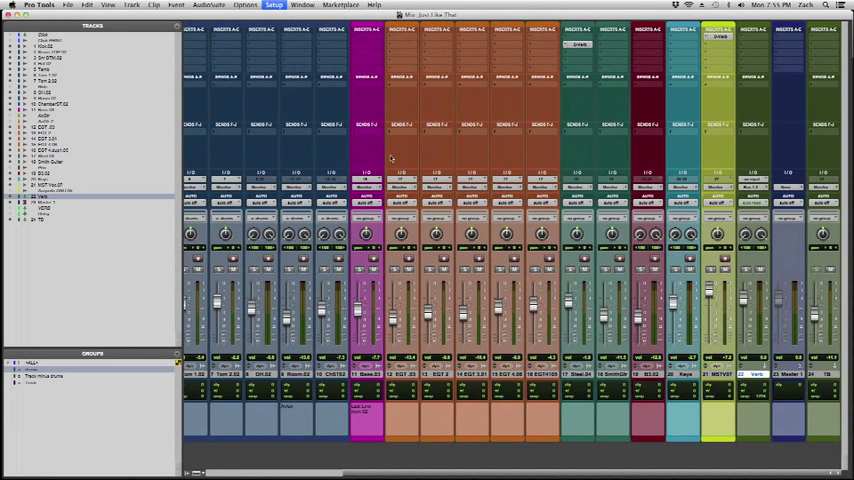
pyautogui.click(274, 5)
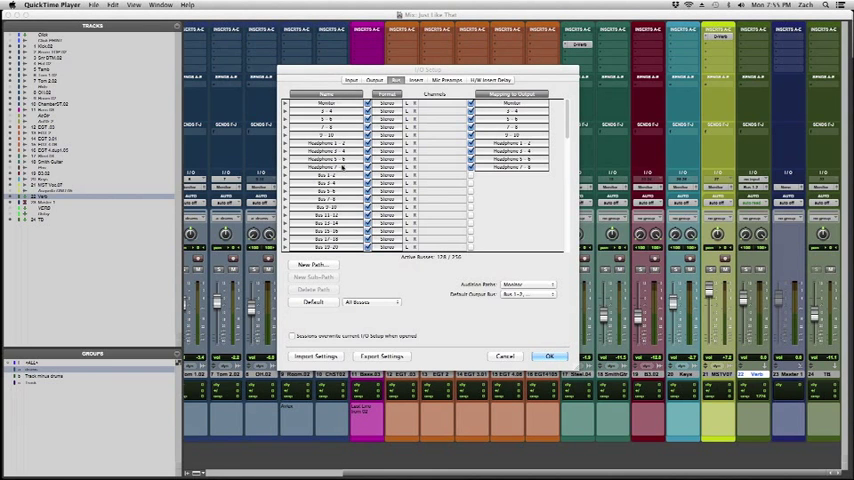
pyautogui.click(314, 289)
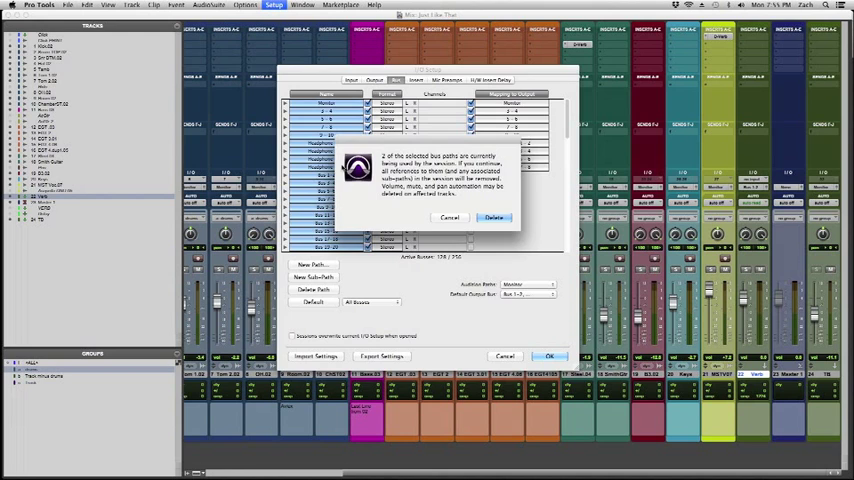
pyautogui.click(493, 218)
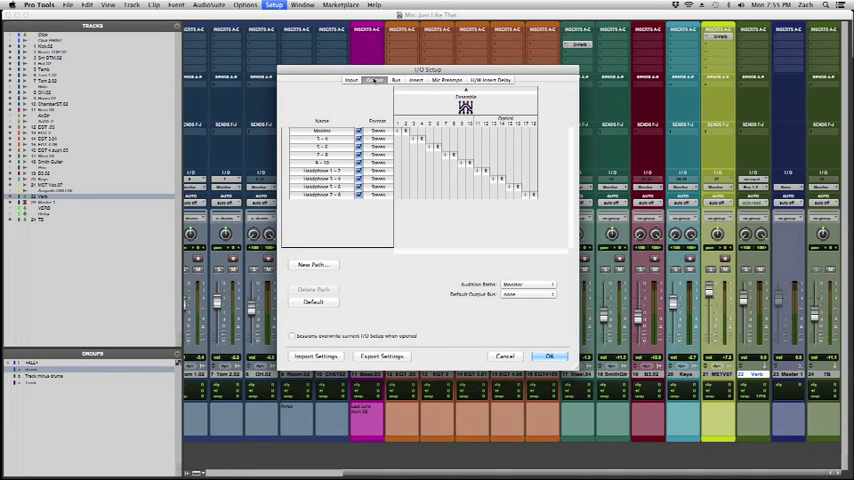
pyautogui.click(314, 289)
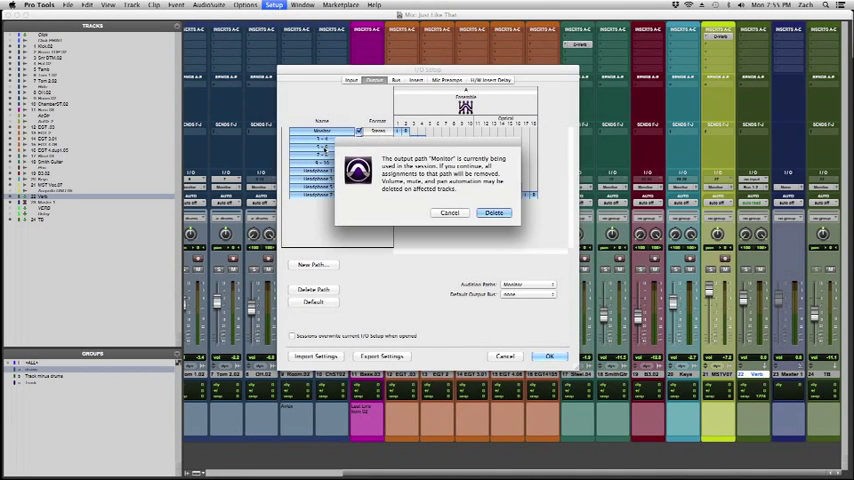
pyautogui.click(493, 212)
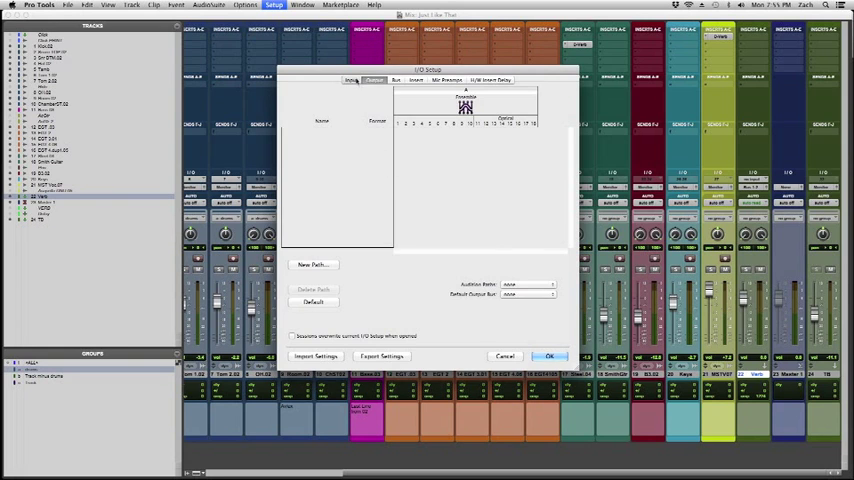
# Delete the input paths, restore default stereo inputs, and verify the output page is empty
pyautogui.click(314, 289)
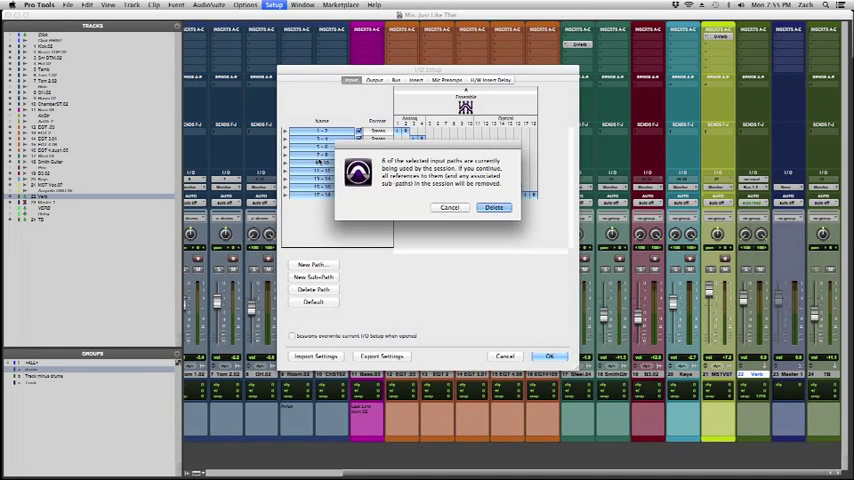
pyautogui.click(494, 207)
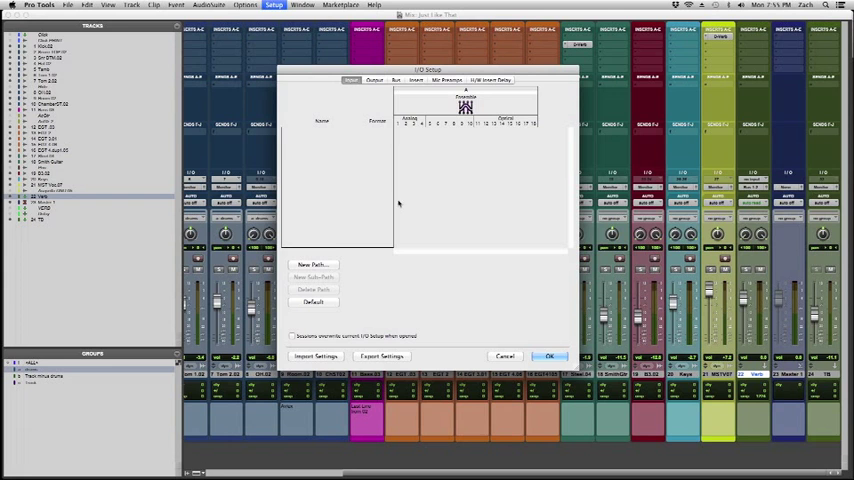
pyautogui.click(315, 356)
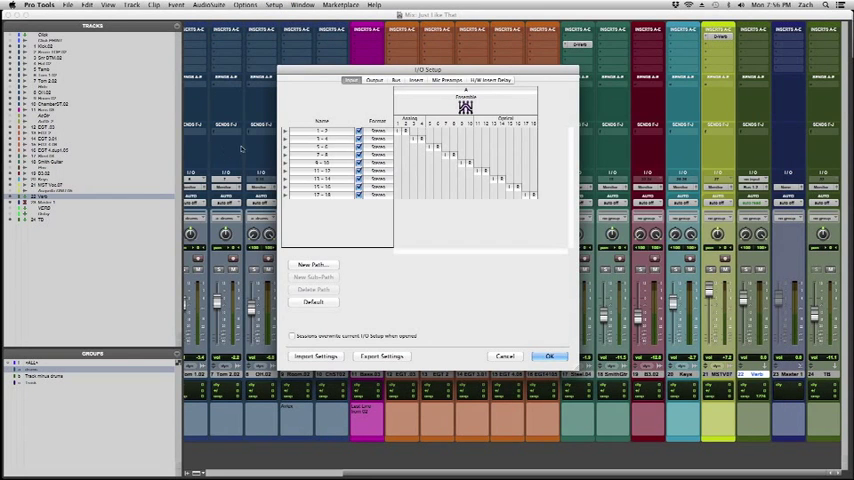
pyautogui.click(374, 80)
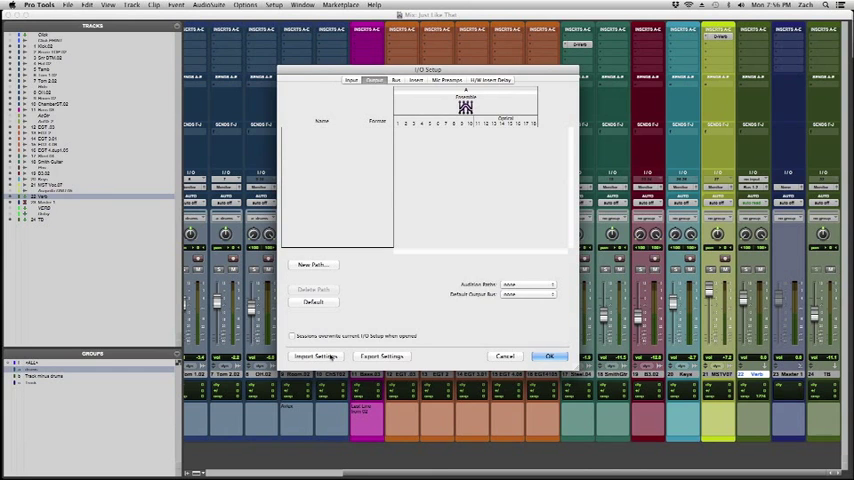
# Import the STUDIO Z TRACKING.pio preset and apply it with OK
pyautogui.click(315, 356)
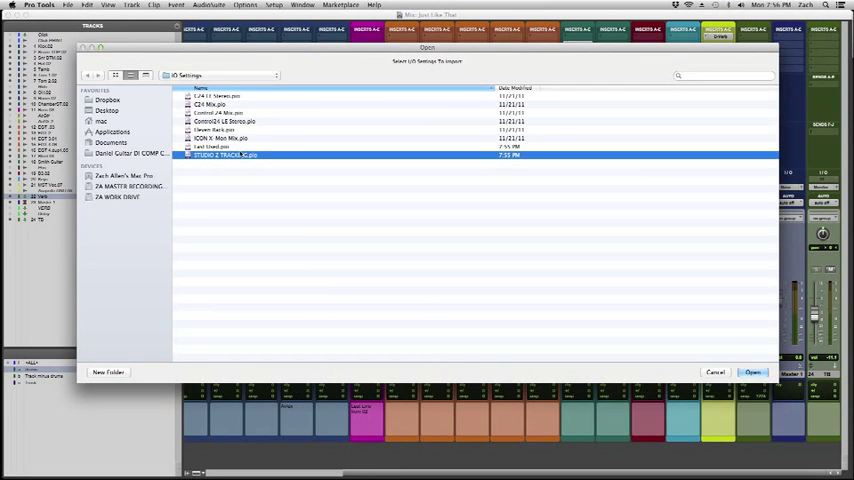
pyautogui.click(752, 372)
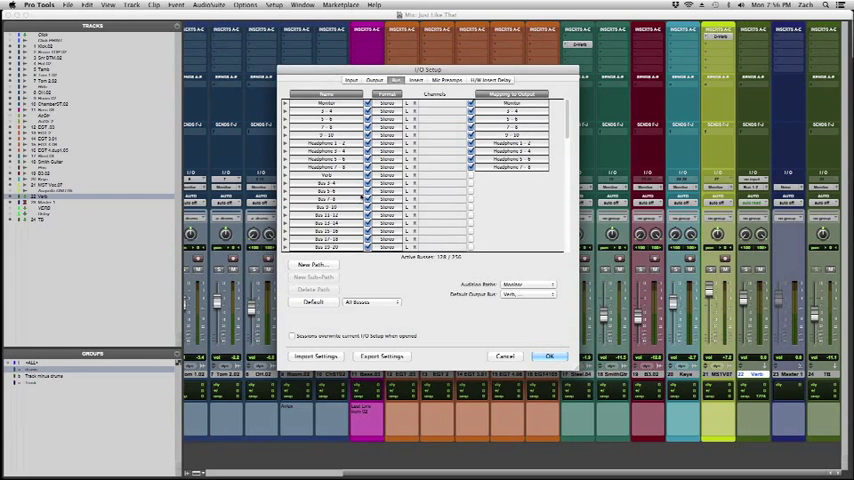
pyautogui.click(549, 356)
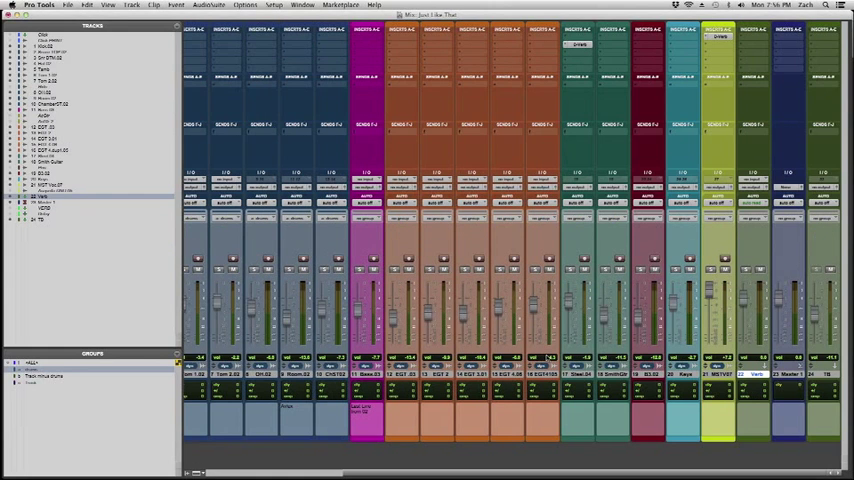
pyautogui.click(445, 188)
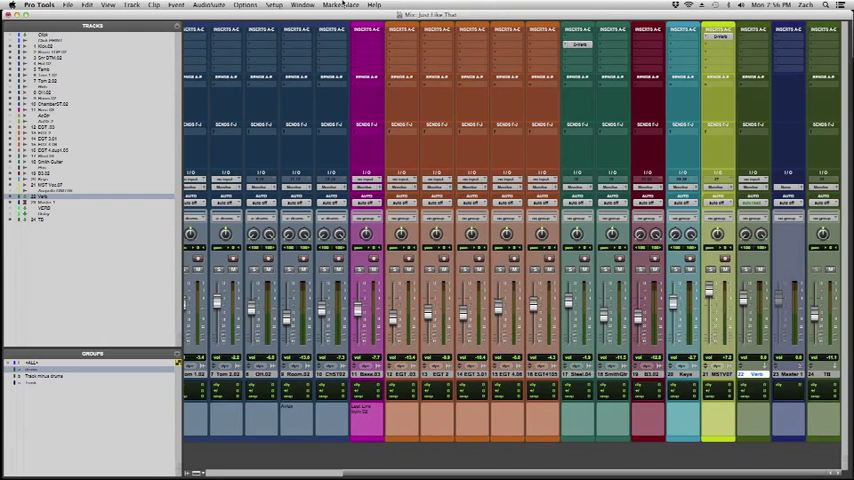
pyautogui.click(274, 5)
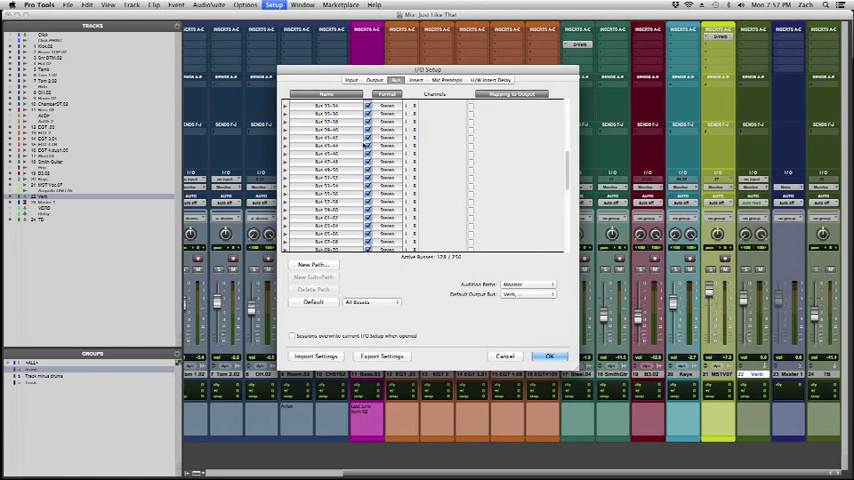
pyautogui.click(373, 80)
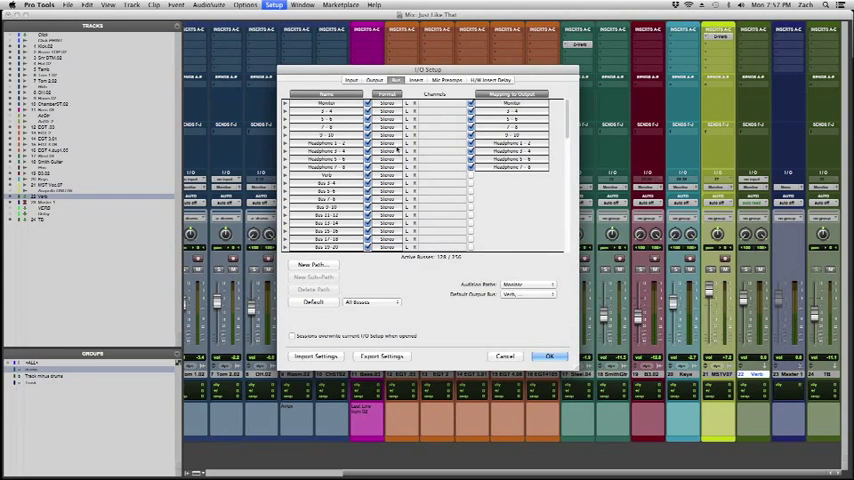
pyautogui.click(549, 356)
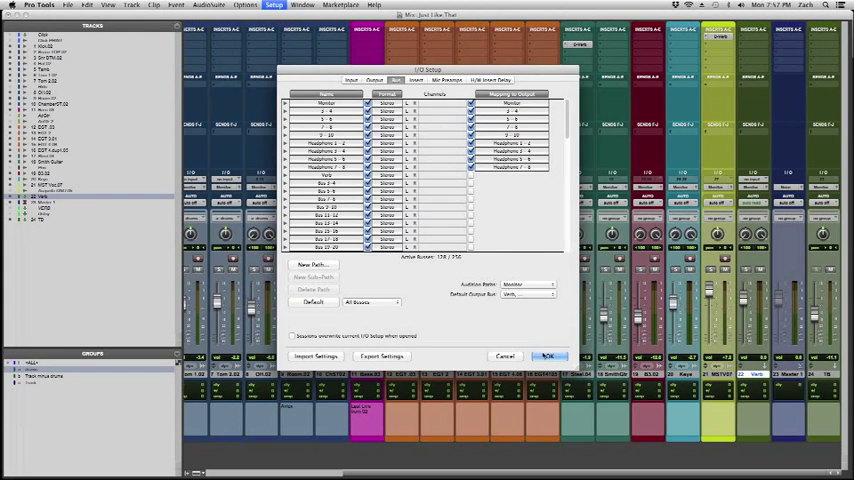
pyautogui.click(548, 356)
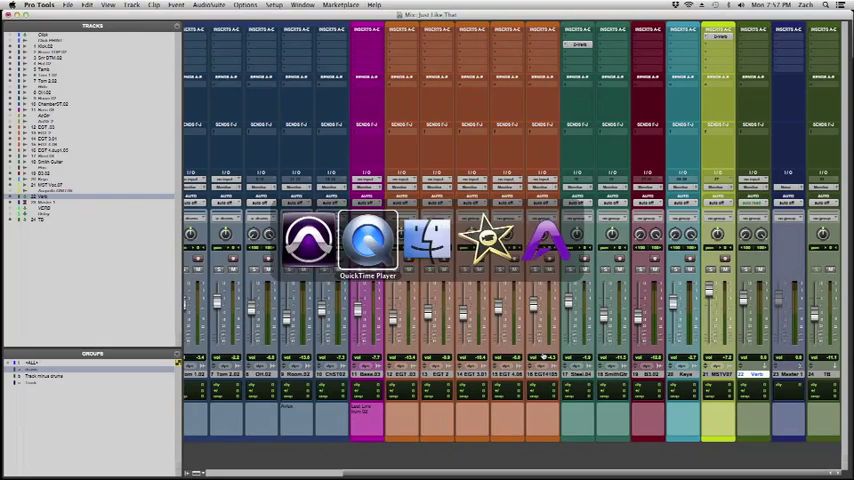